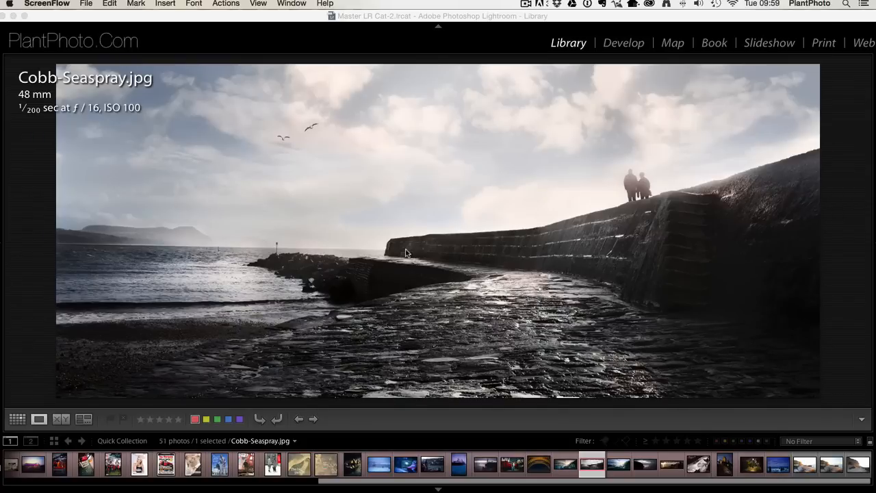
Step: Switch to the Develop module with the sunrise coastal photo 0362.dng selected
{"action": "left_click", "coordinate": [623, 42]}
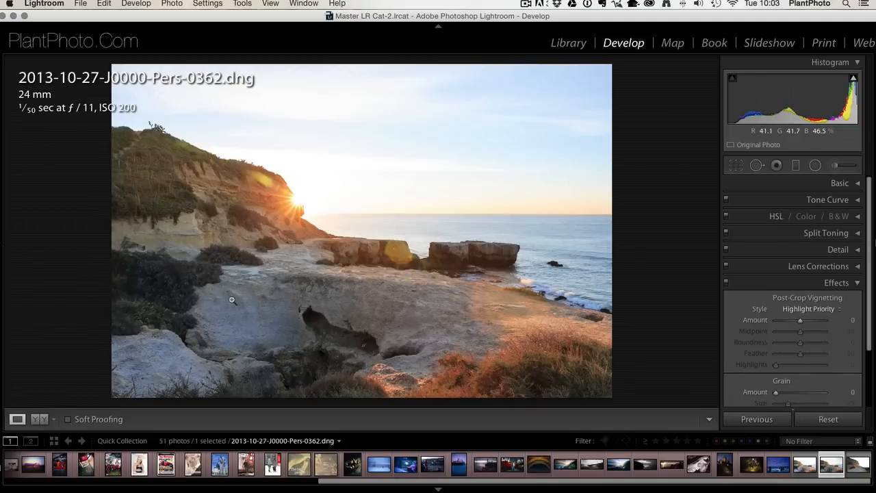
{"action": "mouse_move", "coordinate": [288, 227]}
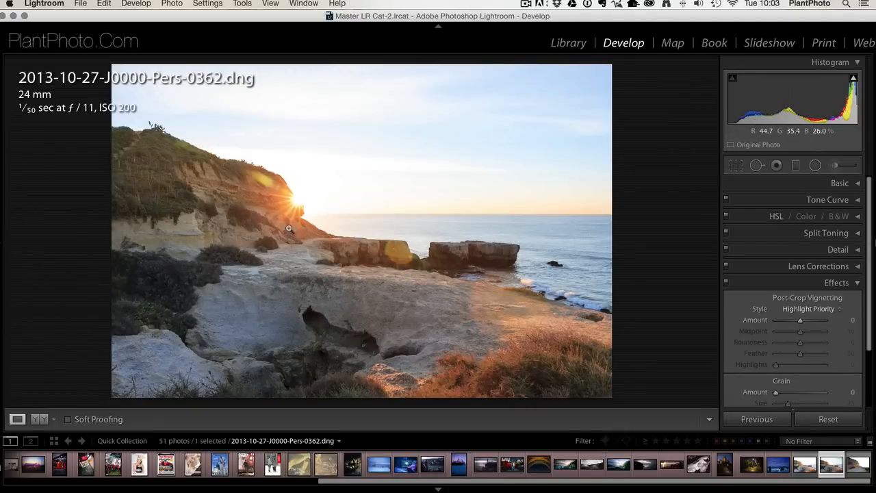
{"action": "mouse_move", "coordinate": [279, 189]}
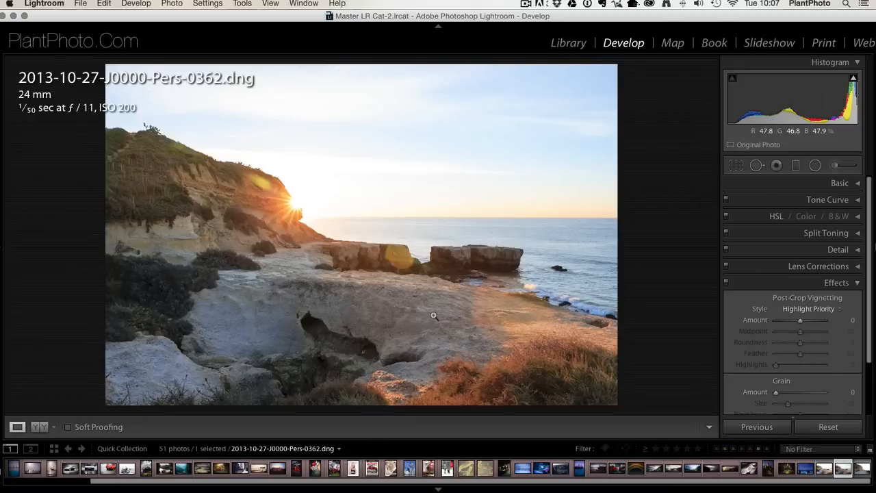
{"action": "mouse_move", "coordinate": [684, 175]}
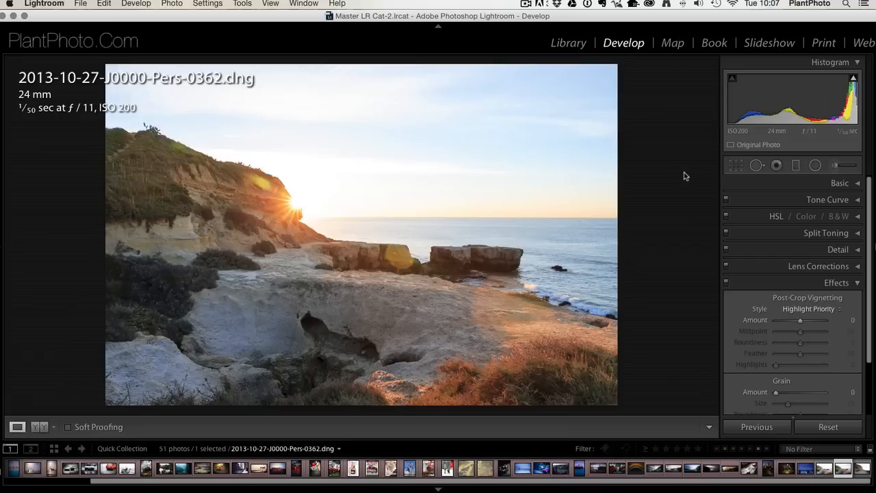
{"action": "mouse_move", "coordinate": [796, 169]}
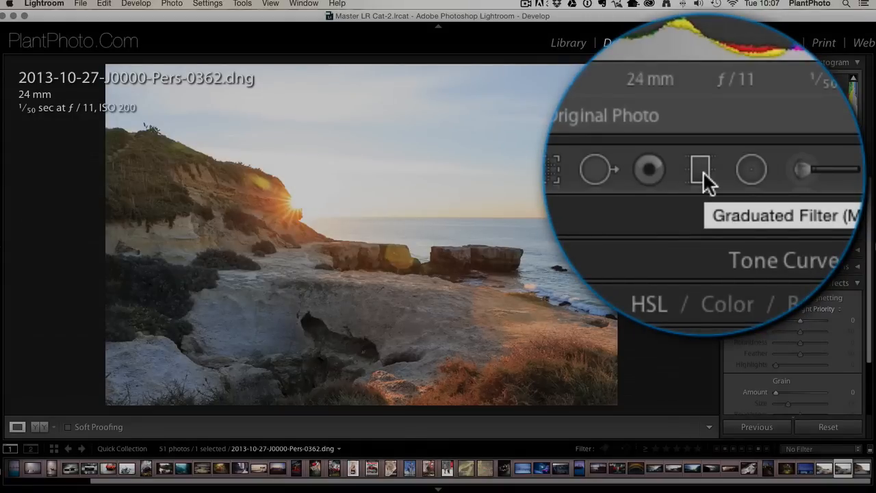
Step: Start the Graduated Filter tool and place a filter from the sky down toward the horizon
{"action": "left_click", "coordinate": [796, 164]}
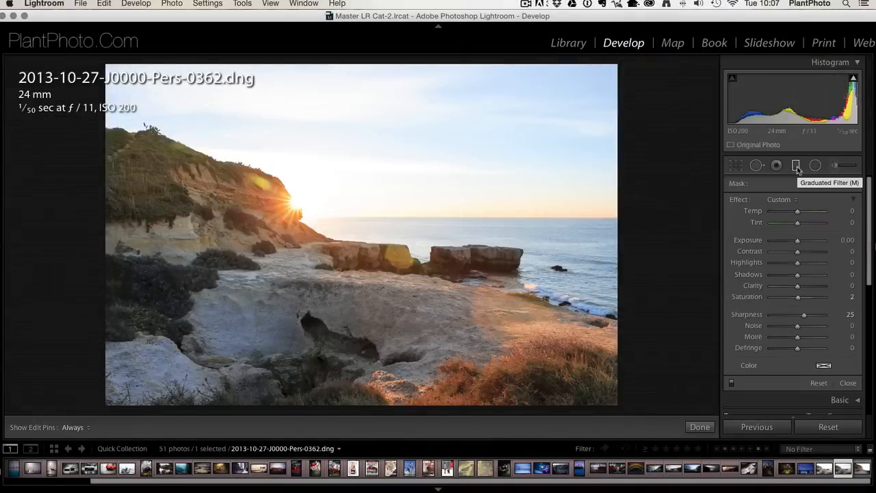
{"action": "scroll", "scroll_direction": "down", "scroll_amount": 3}
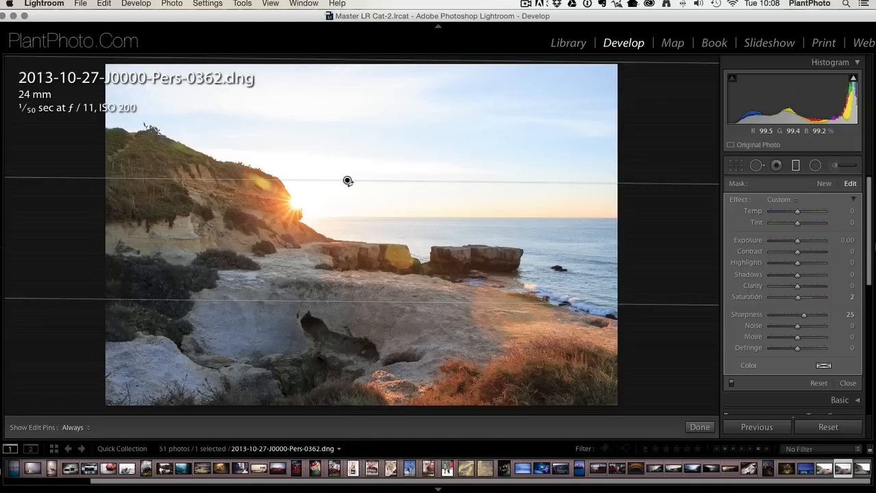
{"action": "mouse_move", "coordinate": [342, 301]}
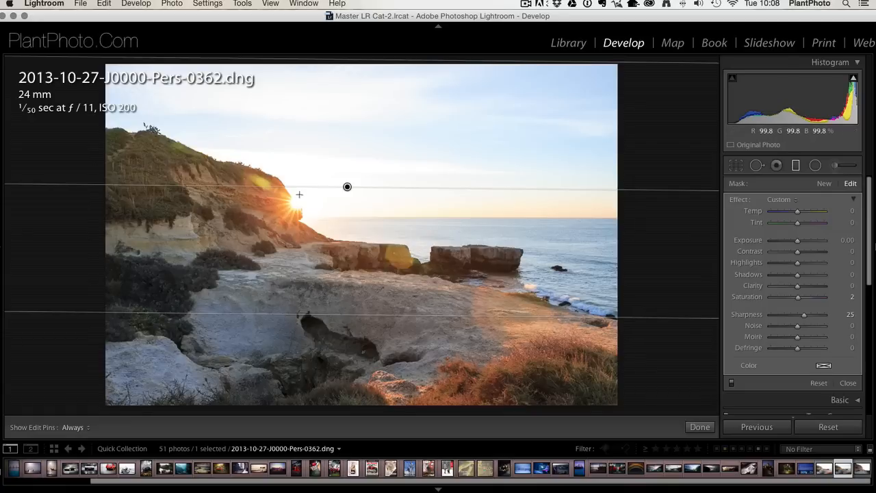
{"action": "mouse_move", "coordinate": [354, 223]}
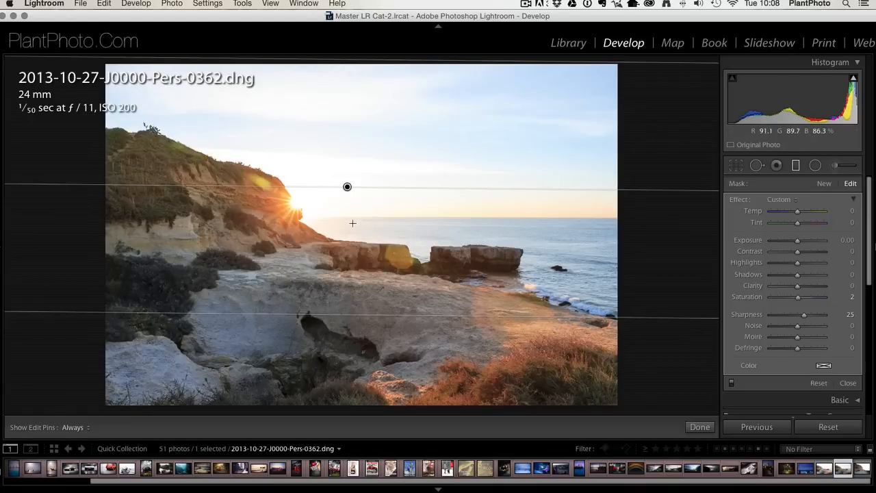
{"action": "mouse_move", "coordinate": [542, 256]}
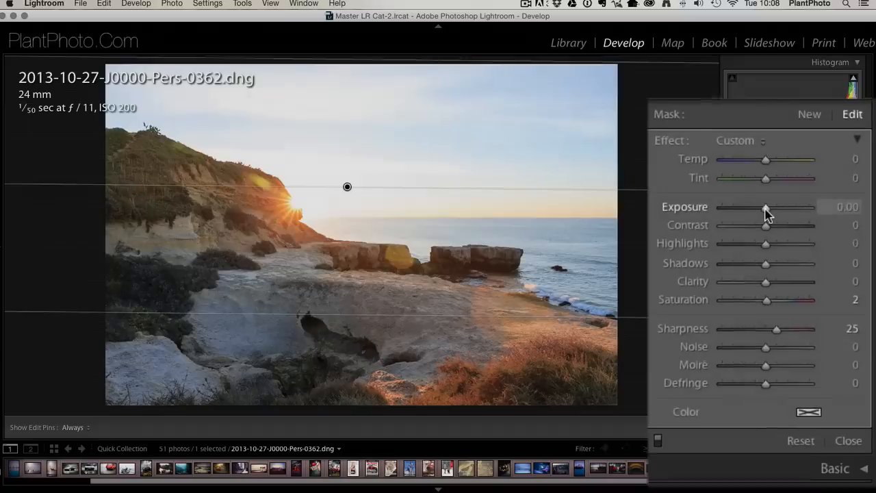
Step: Darken the filtered sky with exposure -0.92 and highlights -50
{"action": "left_click_drag", "start_coordinate": [767, 207], "coordinate": [753, 190]}
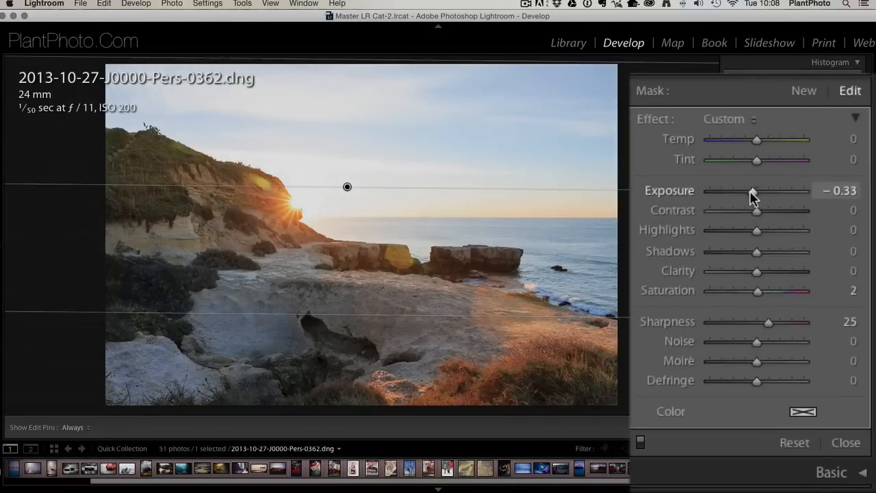
{"action": "left_click_drag", "start_coordinate": [753, 192], "coordinate": [744, 192]}
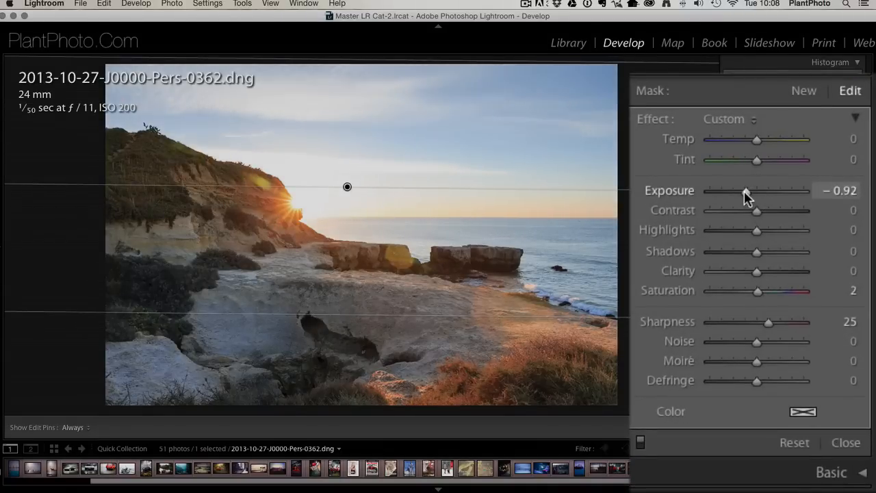
{"action": "mouse_move", "coordinate": [755, 231]}
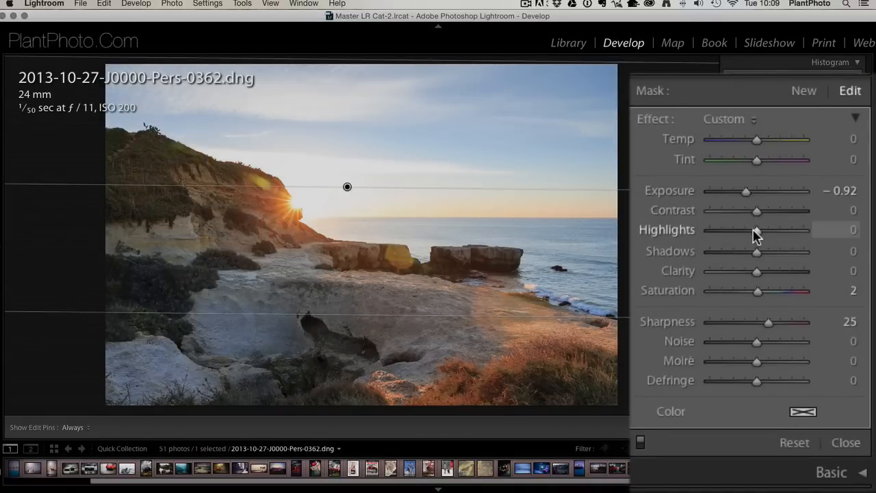
{"action": "left_click_drag", "start_coordinate": [755, 230], "coordinate": [745, 230]}
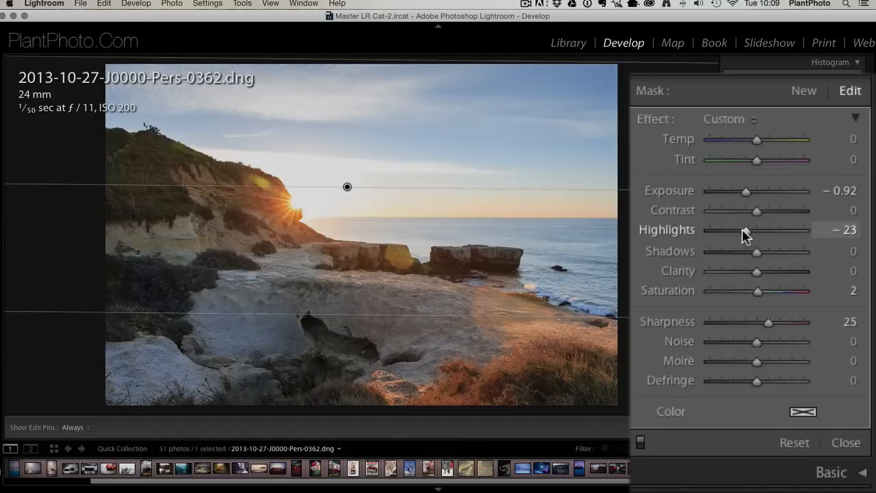
{"action": "left_click_drag", "start_coordinate": [746, 230], "coordinate": [732, 230]}
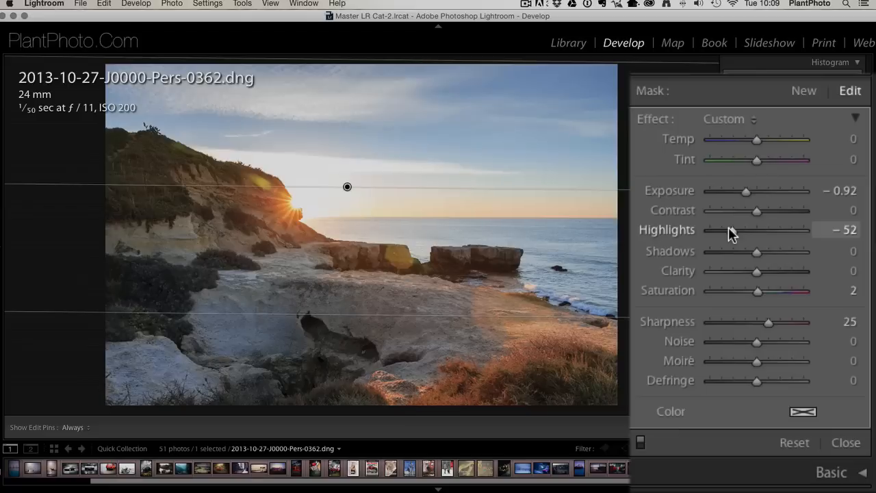
{"action": "left_click_drag", "start_coordinate": [750, 230], "coordinate": [752, 230]}
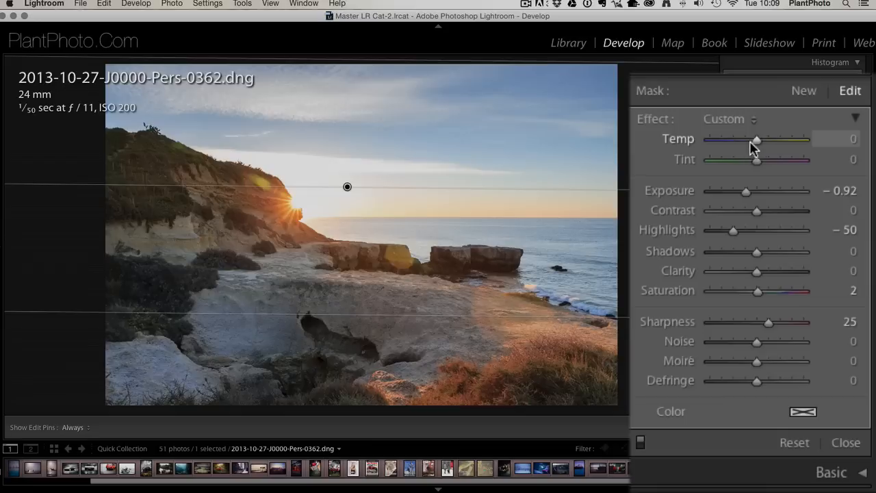
Step: Warm the filtered sky's temperature slightly, settling around 4
{"action": "left_click_drag", "start_coordinate": [755, 139], "coordinate": [742, 140]}
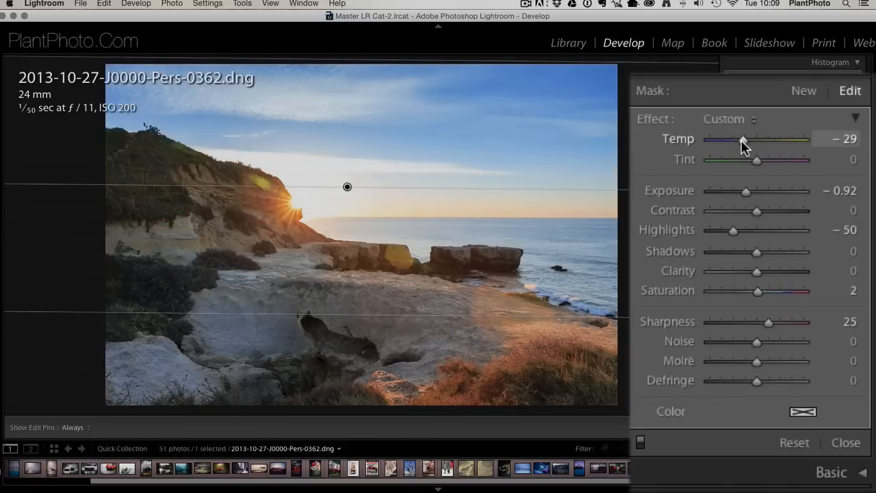
{"action": "left_click_drag", "start_coordinate": [742, 140], "coordinate": [753, 140]}
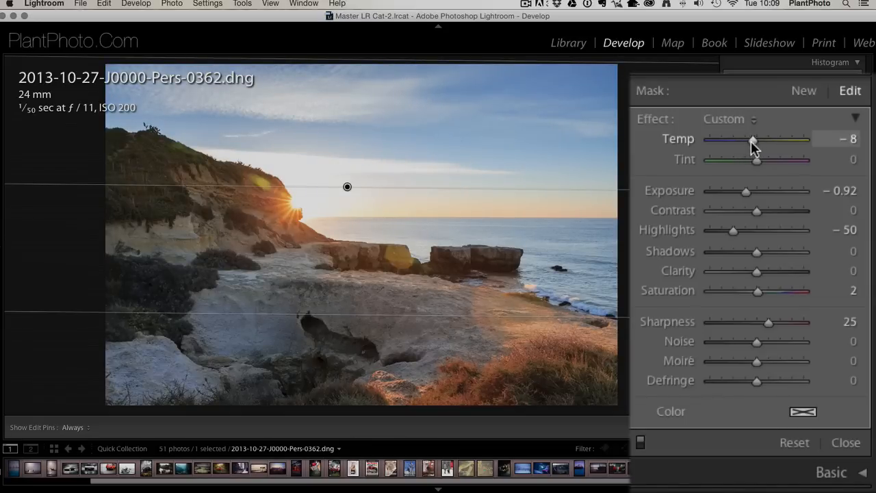
{"action": "left_click_drag", "start_coordinate": [746, 140], "coordinate": [758, 140]}
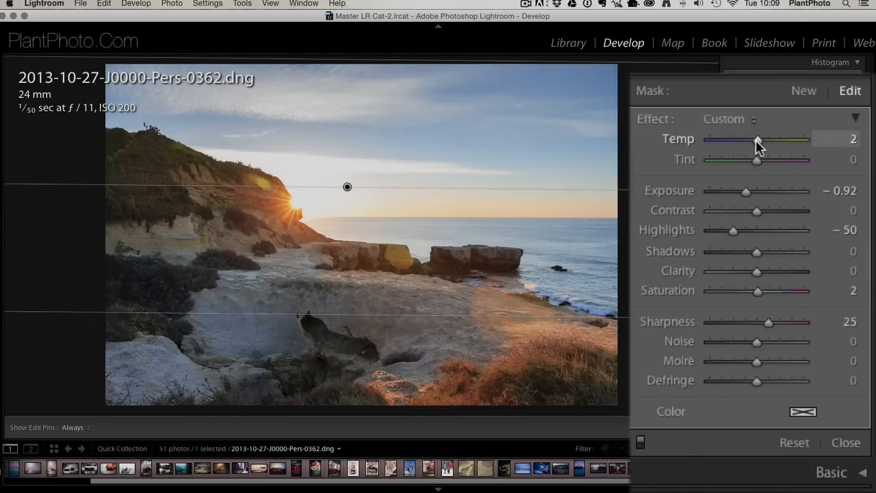
{"action": "left_click_drag", "start_coordinate": [756, 139], "coordinate": [760, 139]}
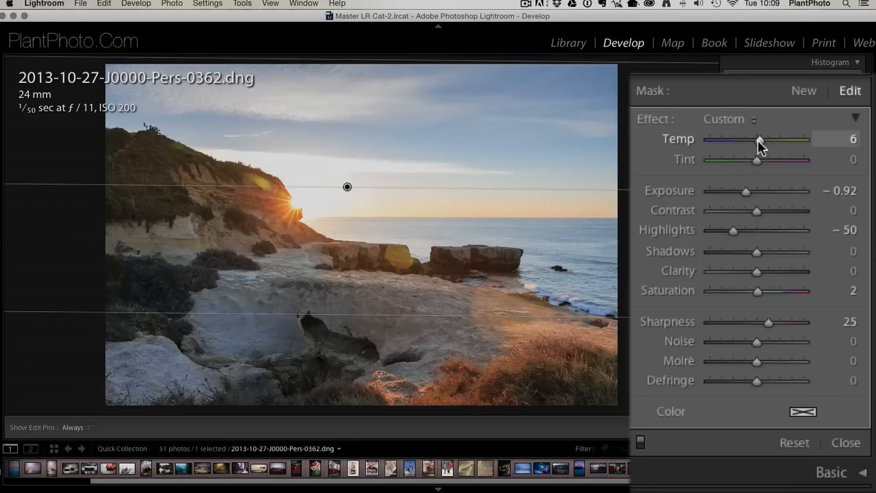
{"action": "left_click_drag", "start_coordinate": [758, 140], "coordinate": [745, 139]}
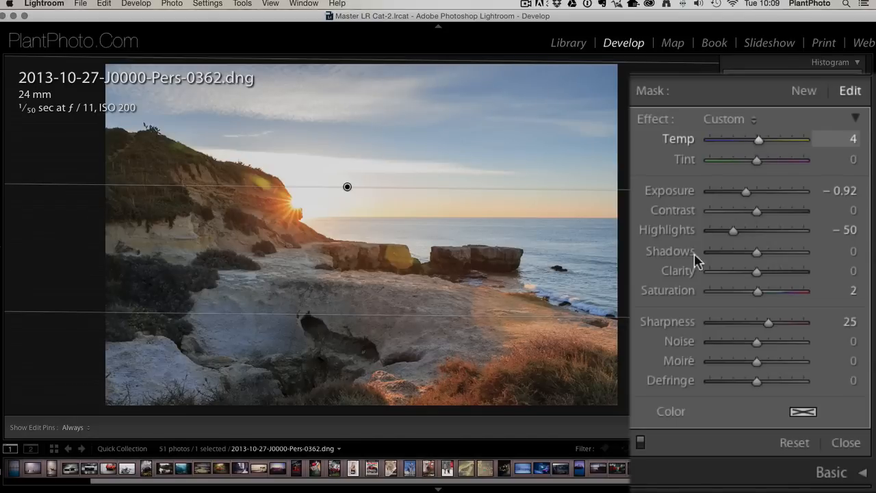
{"action": "mouse_move", "coordinate": [733, 230]}
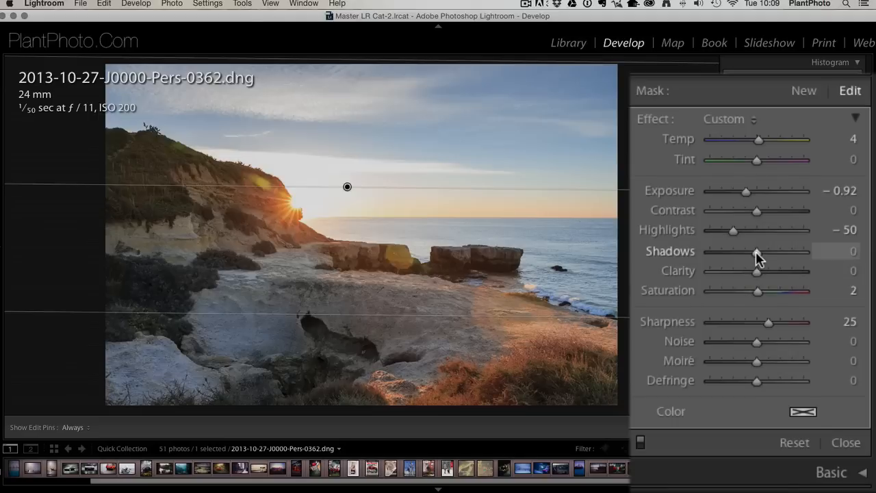
Step: Test shadows on the filter down to about -77, then return them to 0
{"action": "left_click_drag", "start_coordinate": [756, 252], "coordinate": [733, 252]}
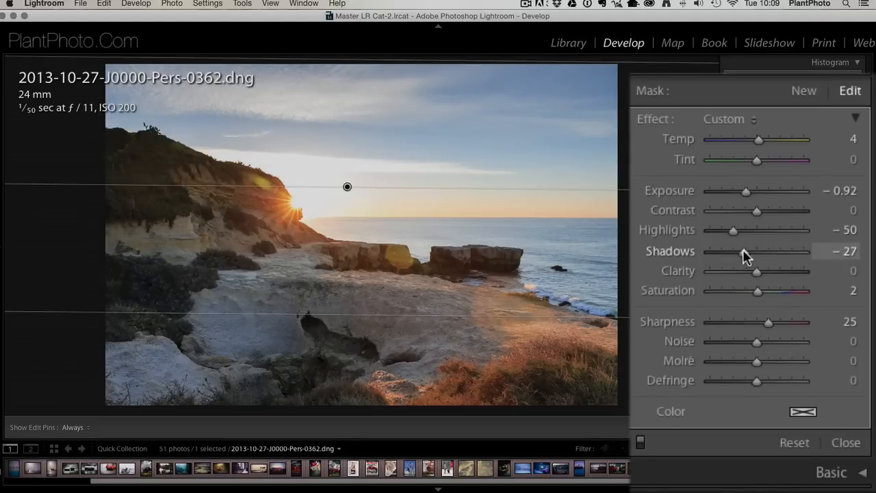
{"action": "left_click_drag", "start_coordinate": [745, 252], "coordinate": [731, 252]}
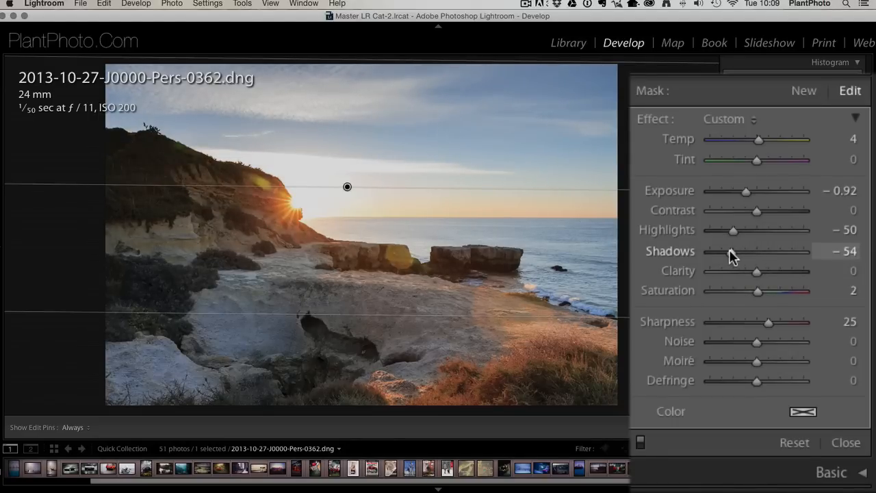
{"action": "left_click_drag", "start_coordinate": [733, 252], "coordinate": [731, 251]}
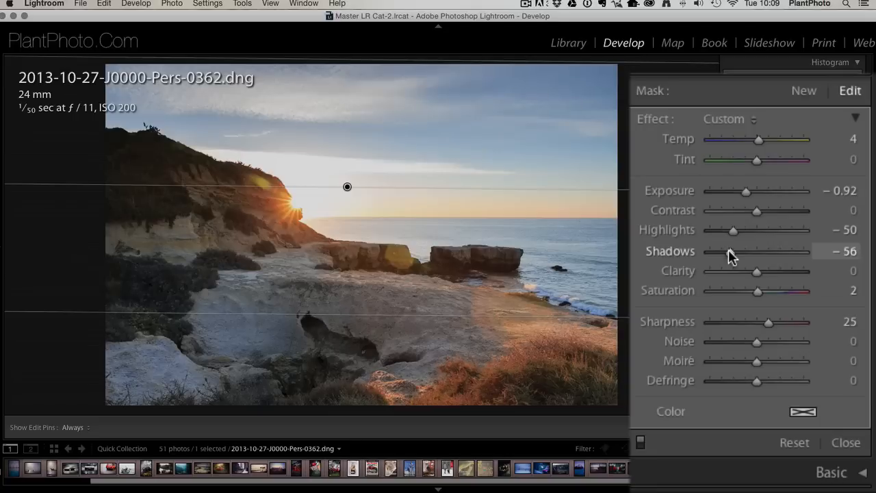
{"action": "left_click_drag", "start_coordinate": [756, 251], "coordinate": [738, 252]}
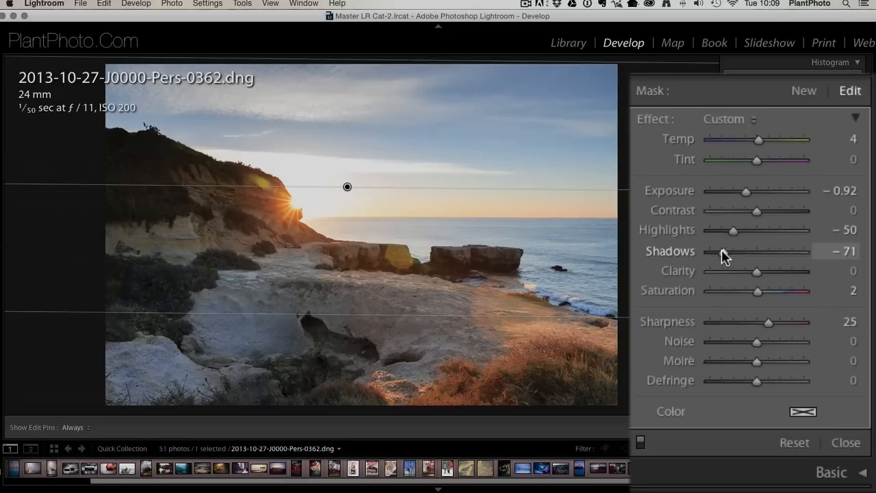
{"action": "mouse_move", "coordinate": [716, 273]}
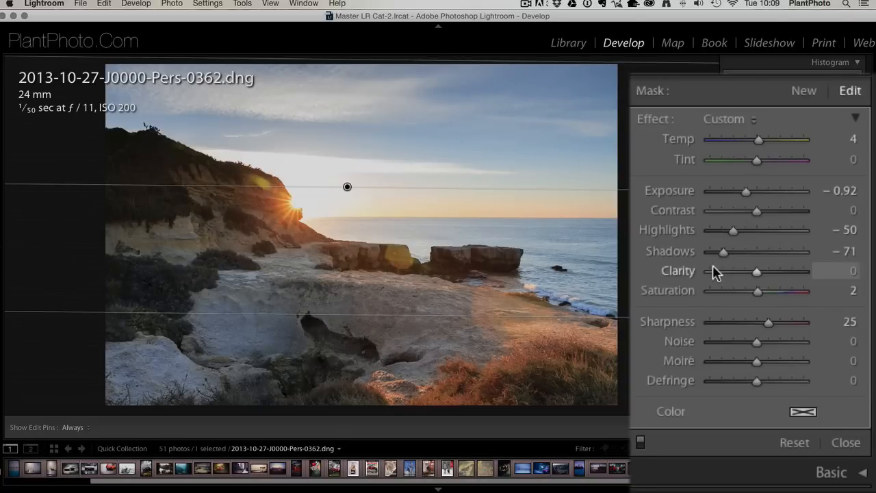
{"action": "mouse_move", "coordinate": [724, 253]}
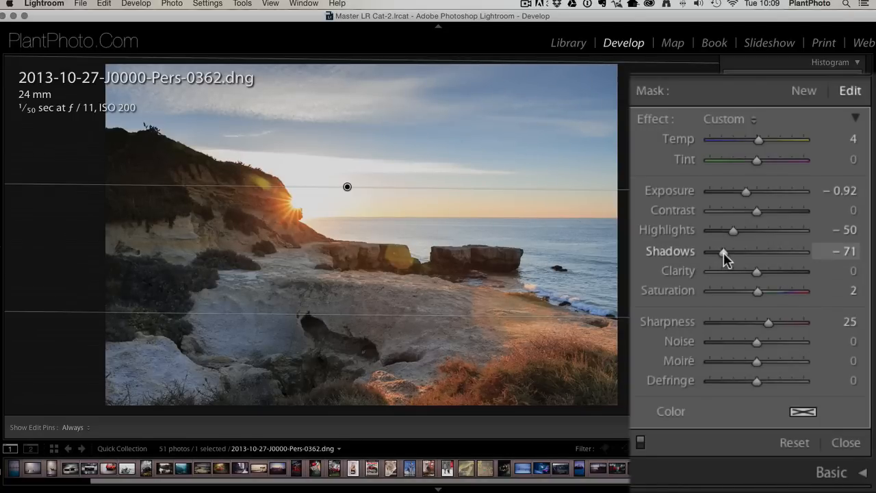
{"action": "left_click_drag", "start_coordinate": [723, 252], "coordinate": [720, 252]}
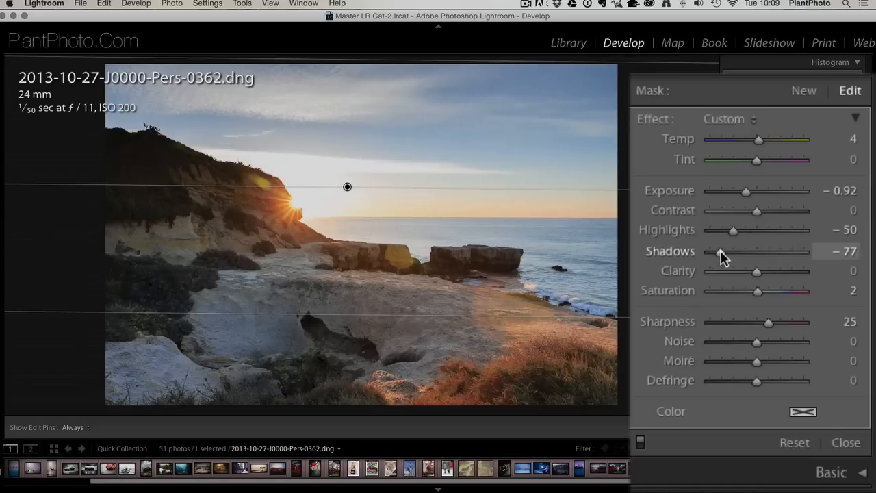
{"action": "left_click_drag", "start_coordinate": [719, 252], "coordinate": [756, 252]}
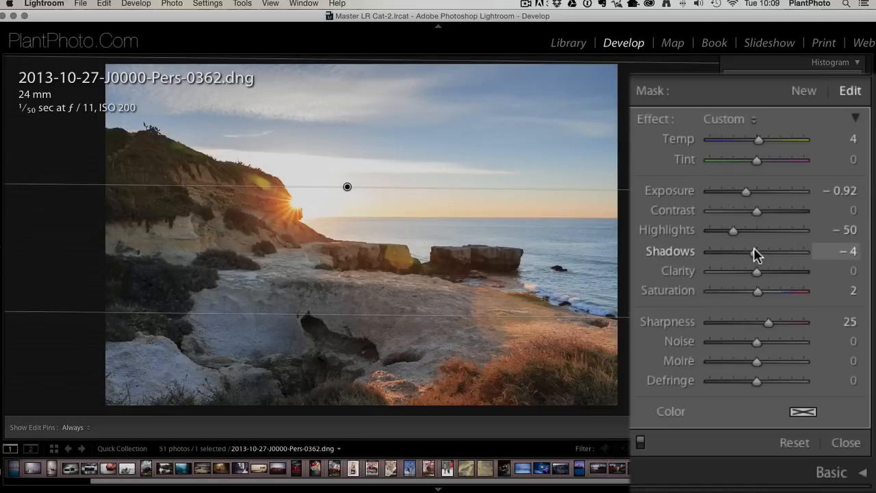
{"action": "left_click_drag", "start_coordinate": [752, 252], "coordinate": [757, 252]}
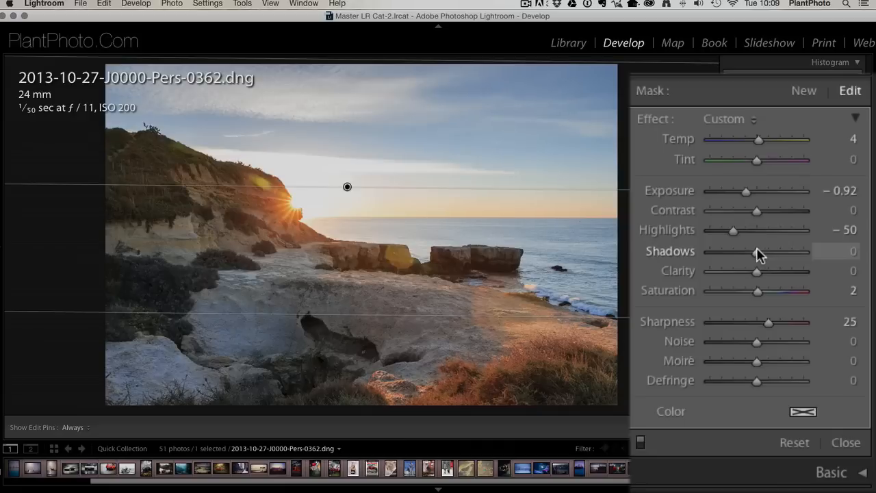
{"action": "mouse_move", "coordinate": [759, 279]}
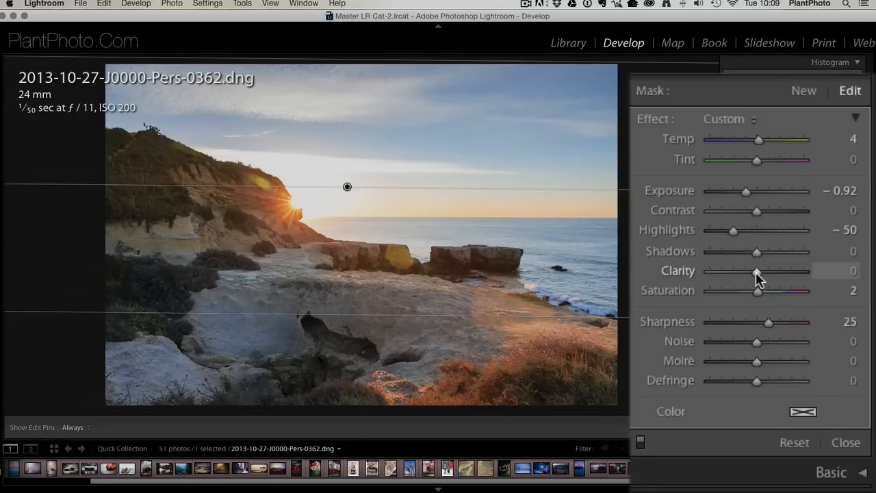
Step: Swing the filter's clarity from 100 down to -81 and settle it at -10
{"action": "left_click_drag", "start_coordinate": [756, 271], "coordinate": [758, 271]}
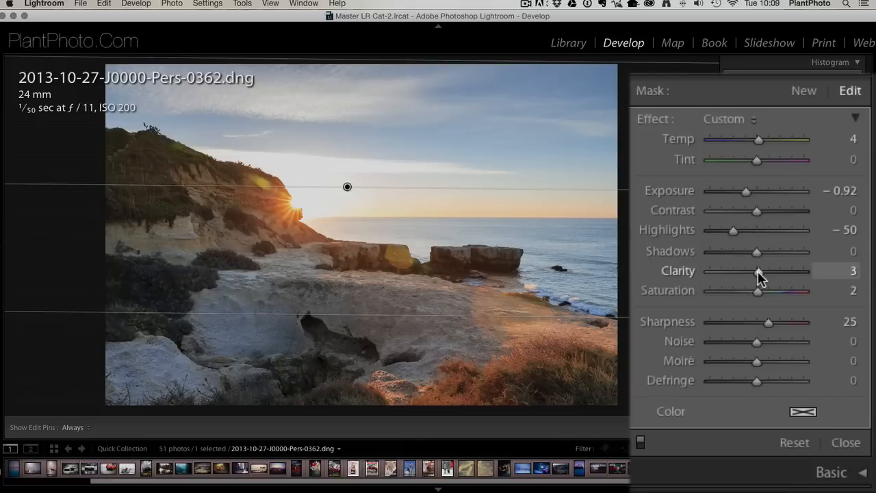
{"action": "left_click_drag", "start_coordinate": [759, 271], "coordinate": [800, 271]}
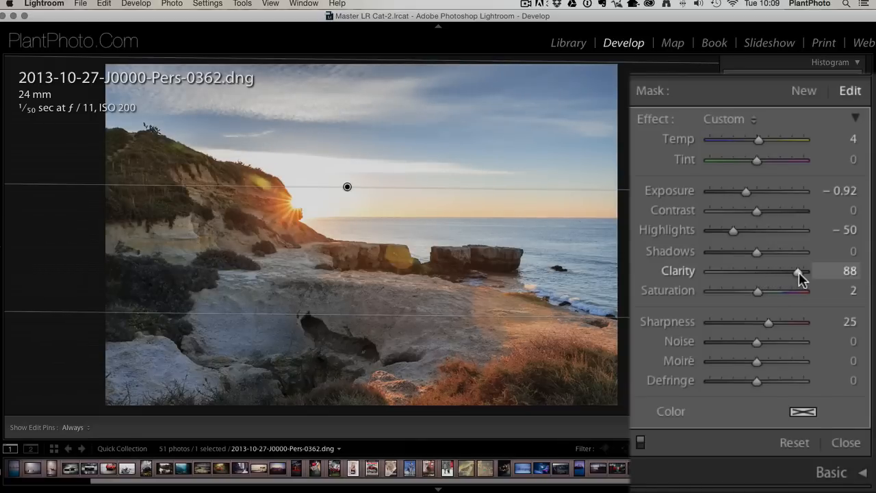
{"action": "left_click_drag", "start_coordinate": [796, 271], "coordinate": [808, 271]}
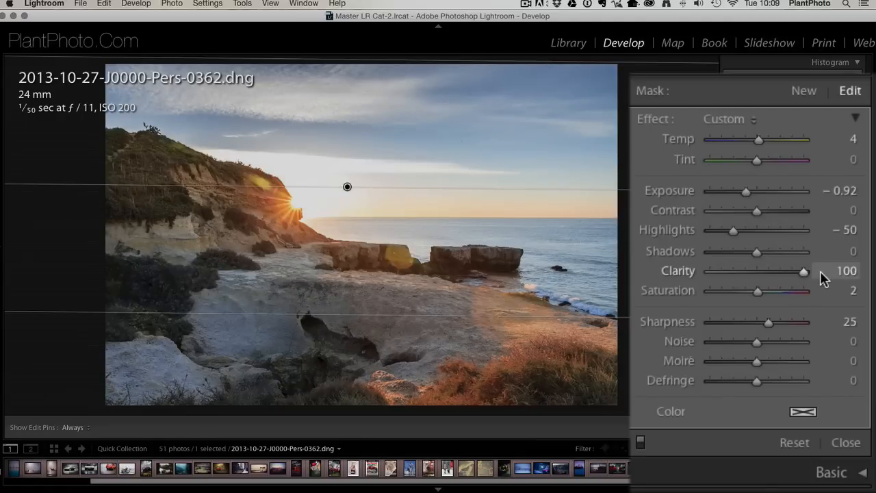
{"action": "left_click_drag", "start_coordinate": [804, 271], "coordinate": [748, 271]}
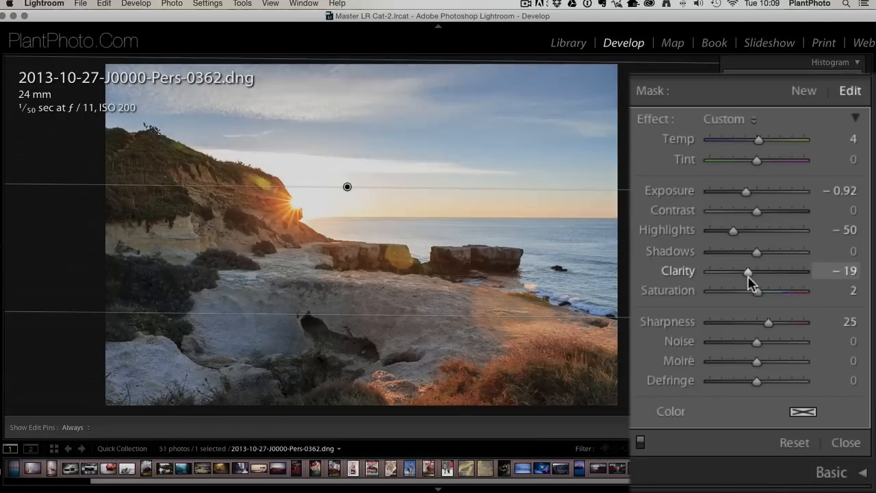
{"action": "left_click_drag", "start_coordinate": [748, 271], "coordinate": [718, 271]}
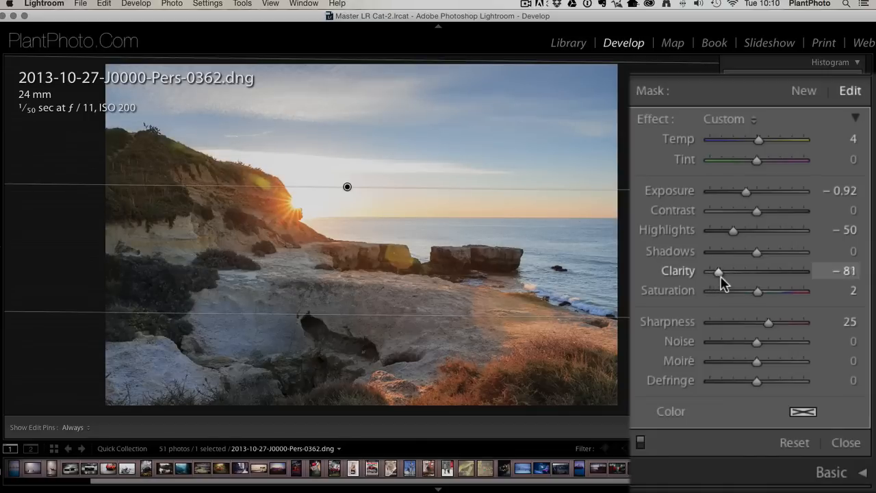
{"action": "left_click_drag", "start_coordinate": [717, 271], "coordinate": [729, 271]}
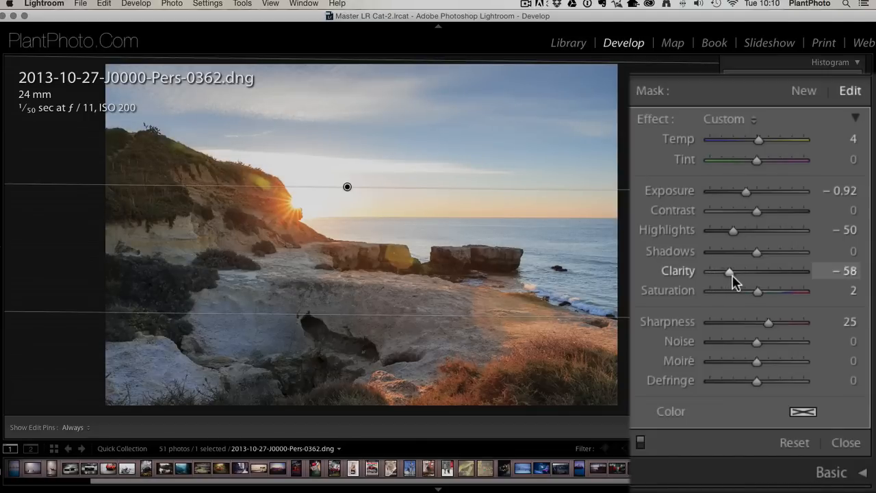
{"action": "left_click_drag", "start_coordinate": [728, 271], "coordinate": [738, 271]}
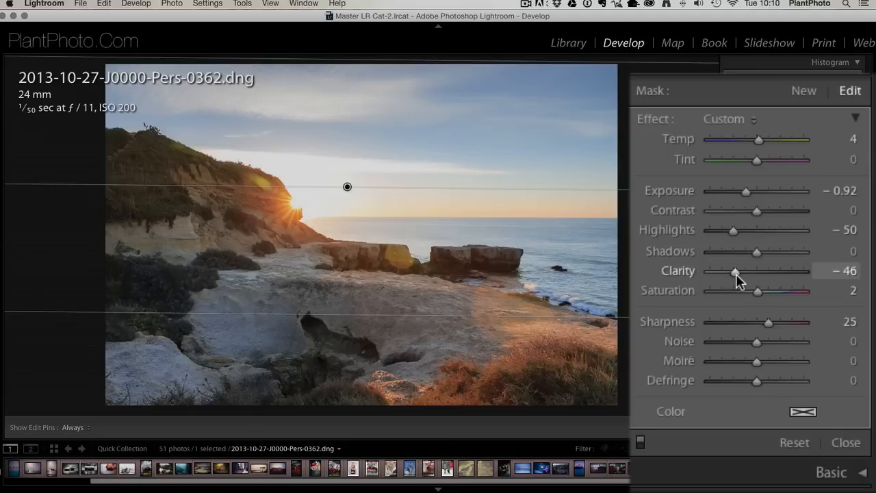
{"action": "left_click_drag", "start_coordinate": [734, 271], "coordinate": [754, 271]}
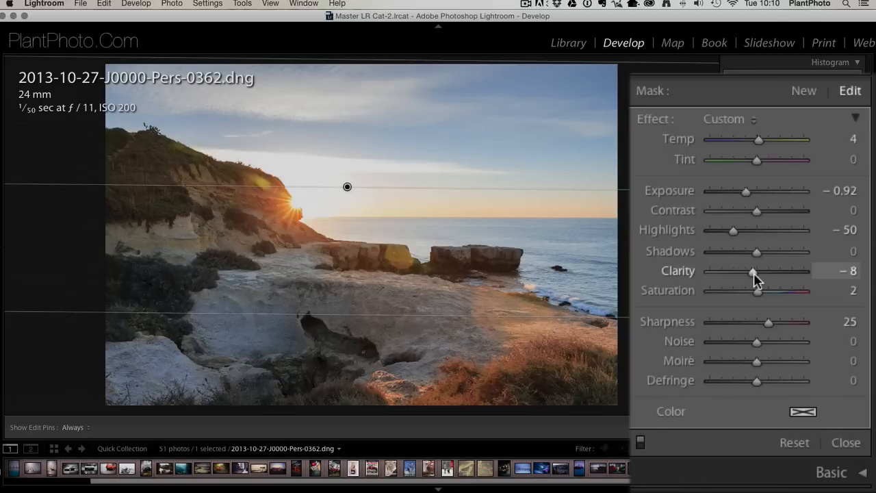
{"action": "left_click_drag", "start_coordinate": [755, 271], "coordinate": [753, 271]}
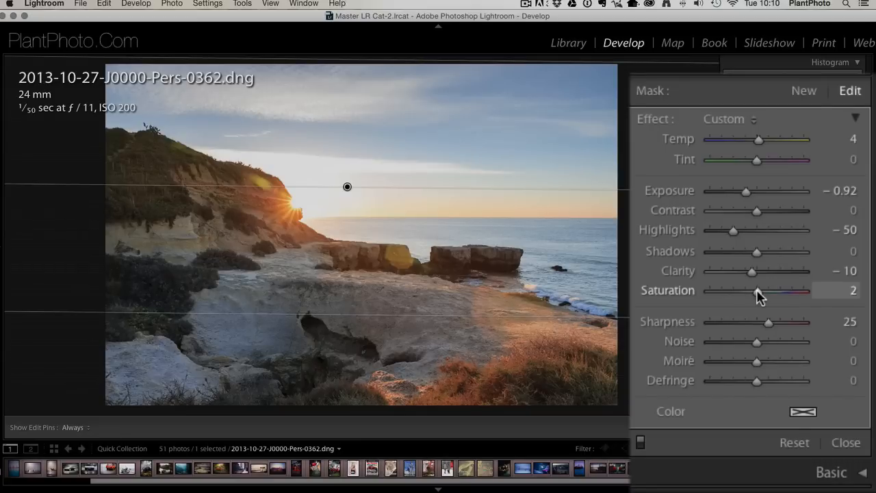
Step: Swing the filter's saturation from 92 to -67 and settle it at 8
{"action": "left_click_drag", "start_coordinate": [758, 292], "coordinate": [800, 291]}
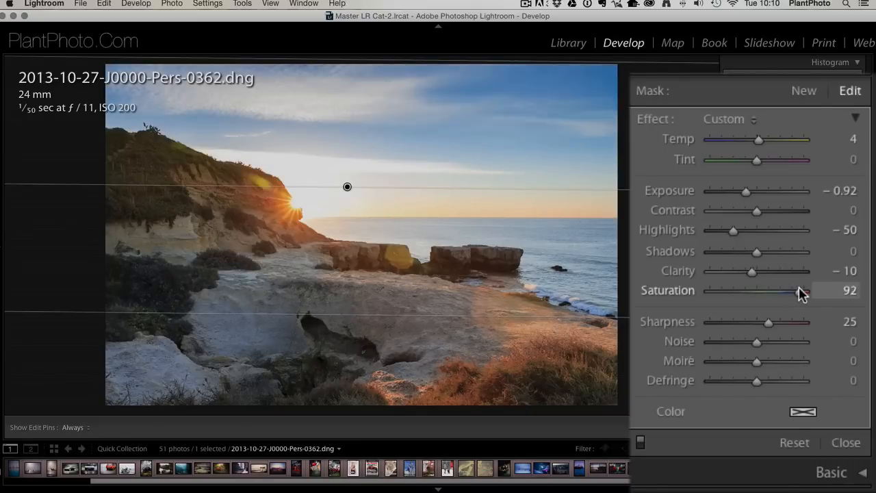
{"action": "left_click_drag", "start_coordinate": [801, 290], "coordinate": [728, 291]}
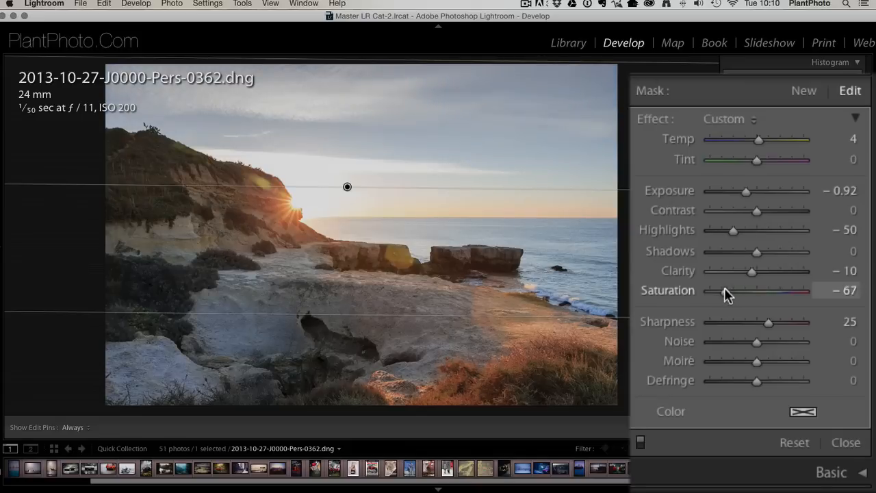
{"action": "left_click_drag", "start_coordinate": [726, 290], "coordinate": [758, 290]}
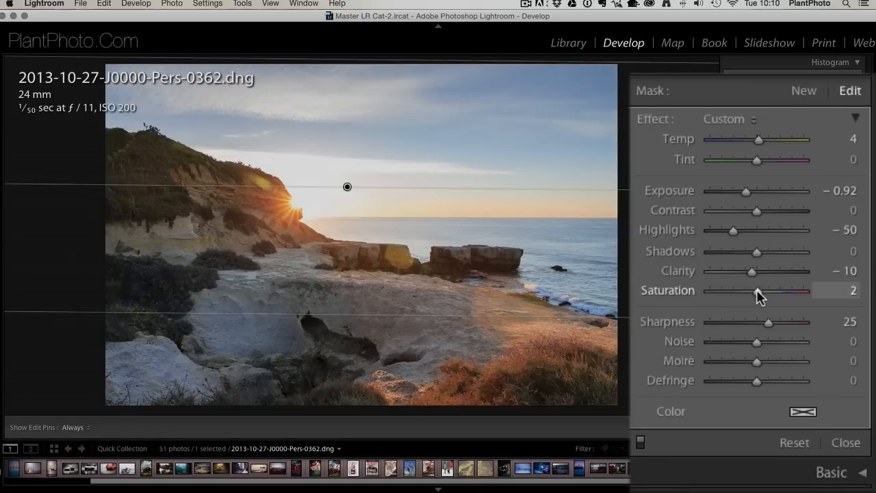
{"action": "left_click_drag", "start_coordinate": [758, 290], "coordinate": [768, 290]}
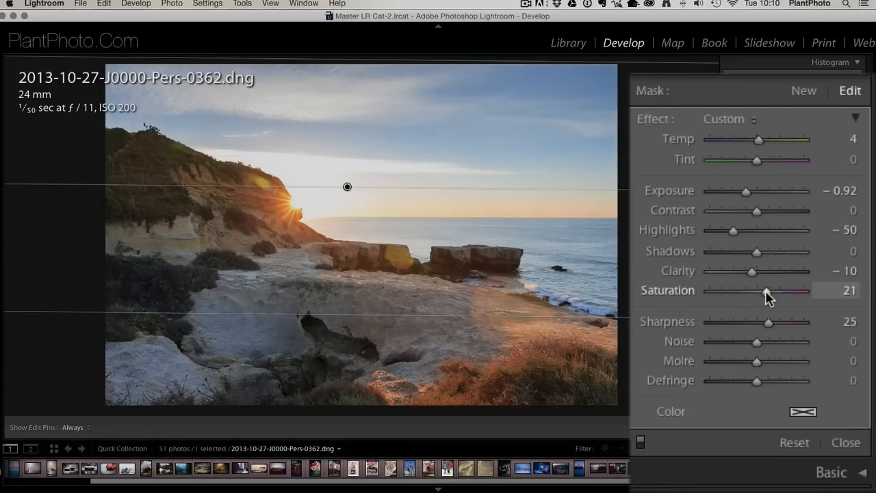
{"action": "left_click_drag", "start_coordinate": [766, 290], "coordinate": [761, 290]}
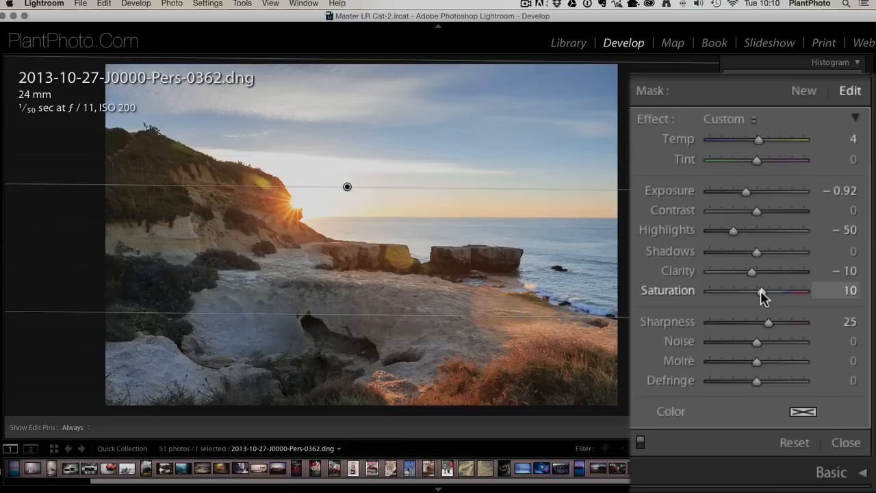
{"action": "left_click_drag", "start_coordinate": [761, 290], "coordinate": [758, 291]}
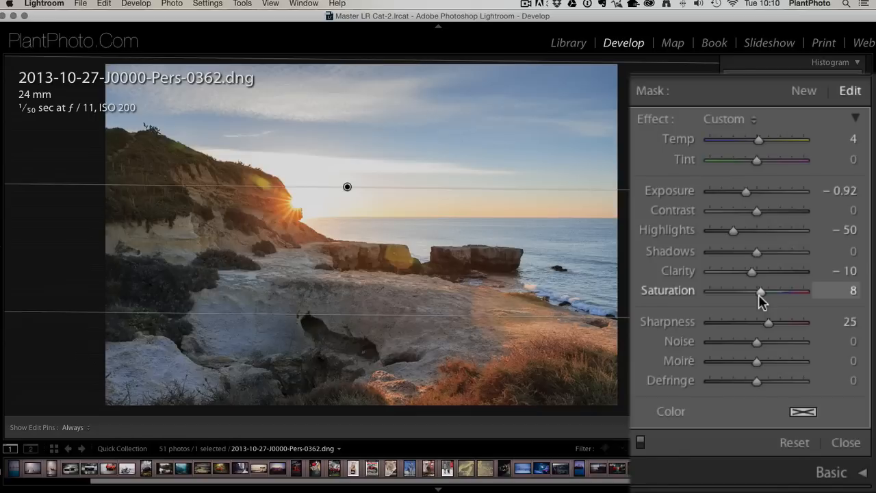
{"action": "mouse_move", "coordinate": [768, 326]}
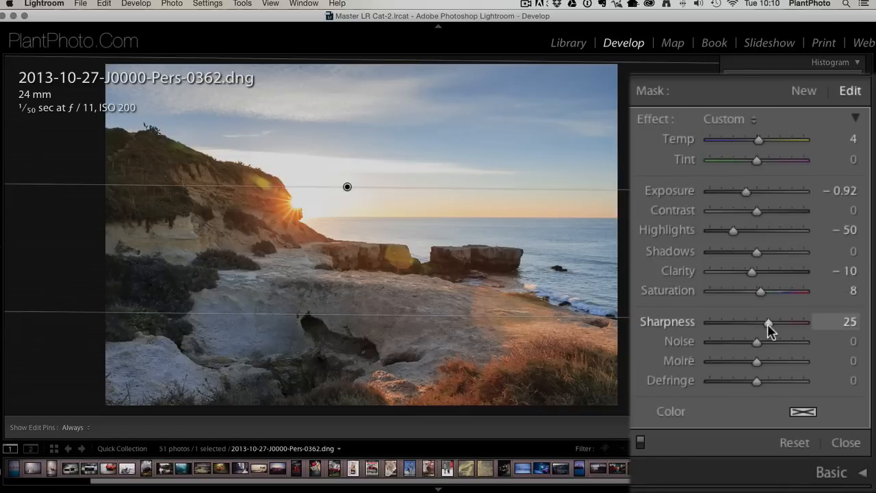
Step: Test the filter's sharpness from -88 to 85 and reset it to 0
{"action": "left_click_drag", "start_coordinate": [768, 323], "coordinate": [760, 323]}
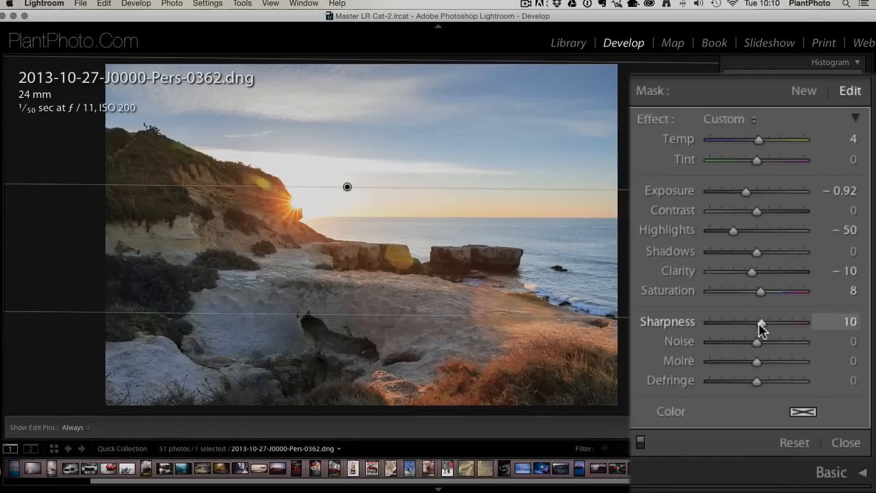
{"action": "left_click_drag", "start_coordinate": [760, 322], "coordinate": [714, 322]}
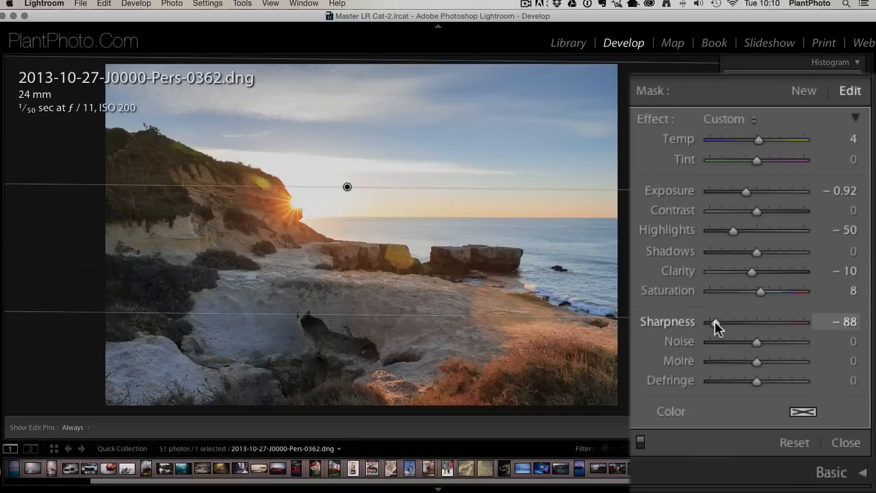
{"action": "left_click_drag", "start_coordinate": [717, 322], "coordinate": [750, 322]}
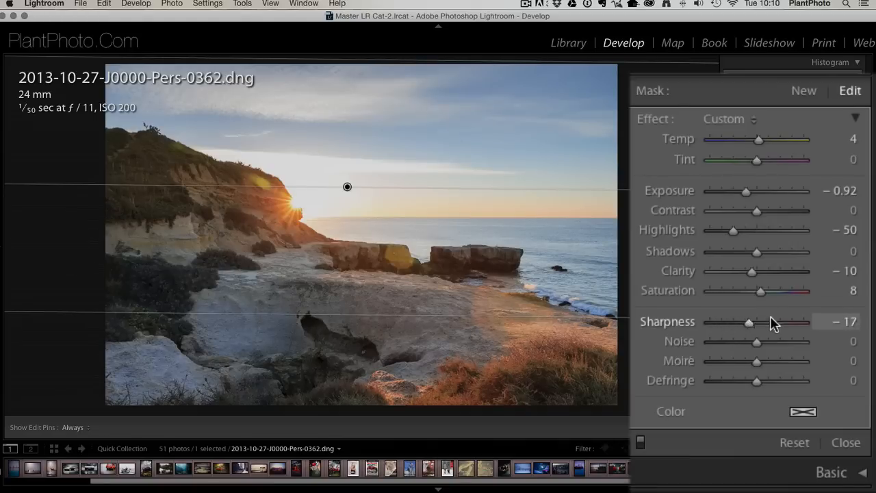
{"action": "left_click_drag", "start_coordinate": [750, 321], "coordinate": [796, 321]}
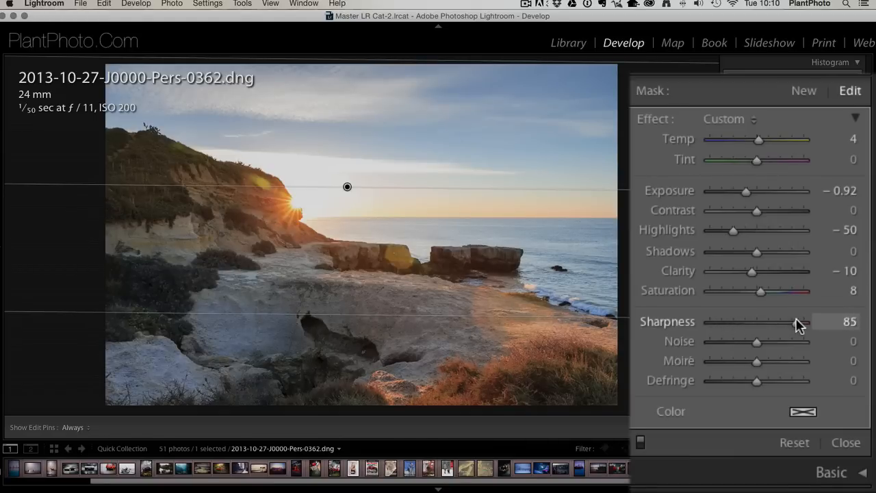
{"action": "left_click_drag", "start_coordinate": [805, 322], "coordinate": [794, 322]}
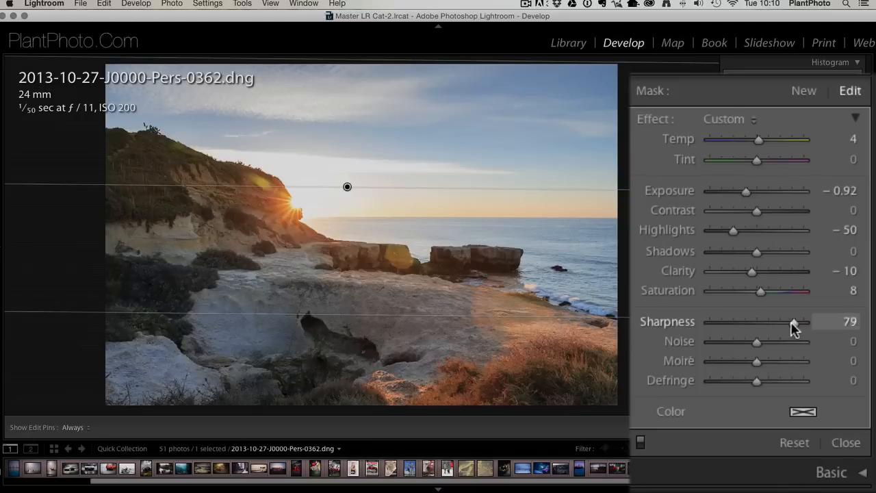
{"action": "left_click_drag", "start_coordinate": [794, 326], "coordinate": [766, 325]}
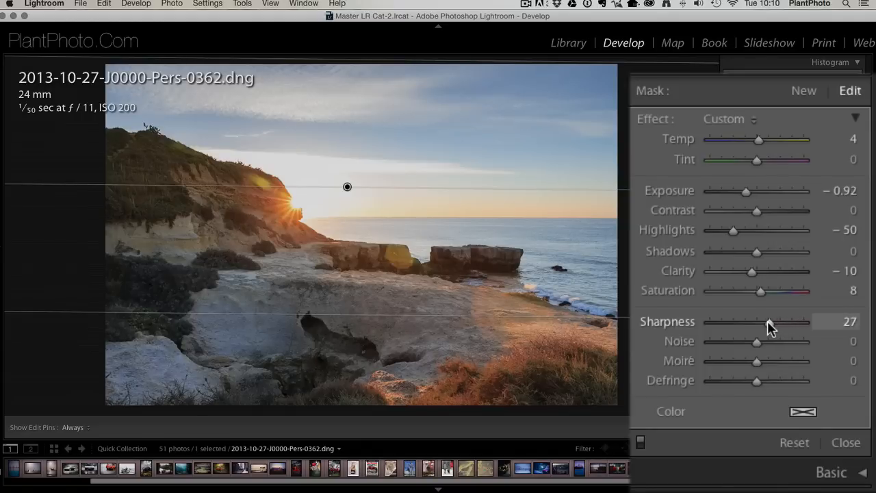
{"action": "left_click_drag", "start_coordinate": [770, 322], "coordinate": [758, 321]}
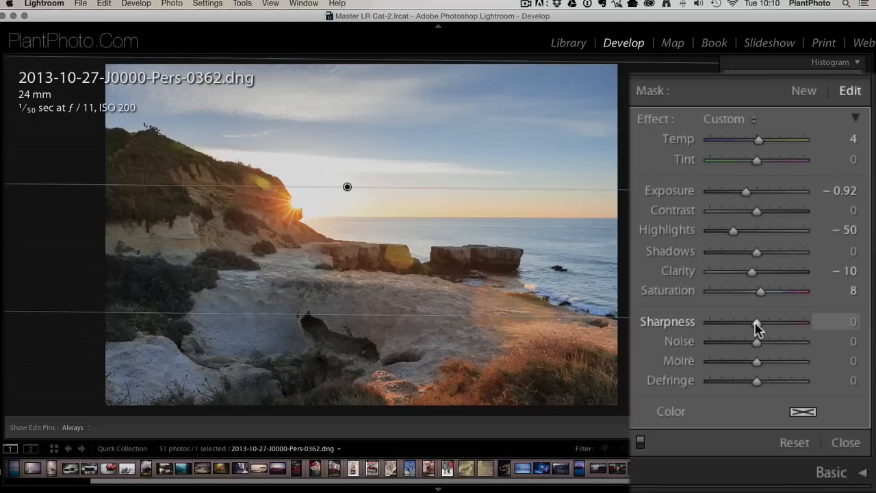
{"action": "mouse_move", "coordinate": [758, 345]}
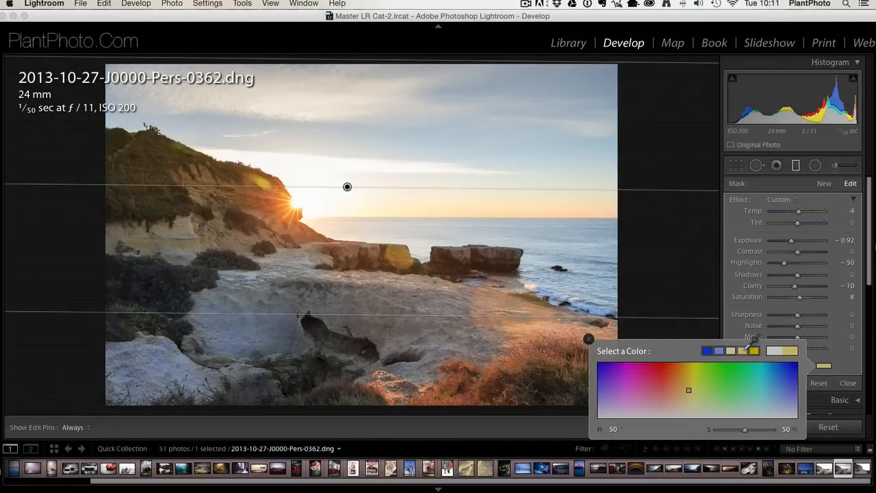
Step: Give the filter a faint colour tint at about 15 saturation and confirm the colour
{"action": "left_click_drag", "start_coordinate": [744, 429], "coordinate": [742, 430]}
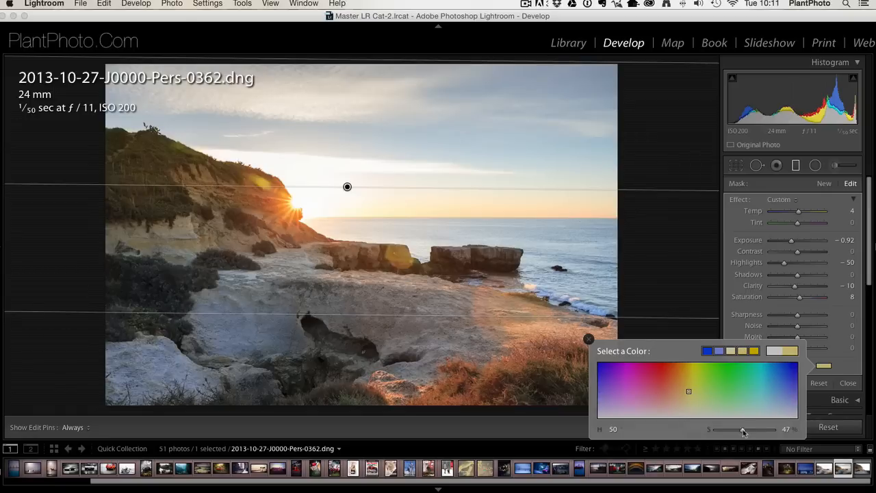
{"action": "left_click_drag", "start_coordinate": [744, 430], "coordinate": [773, 430]}
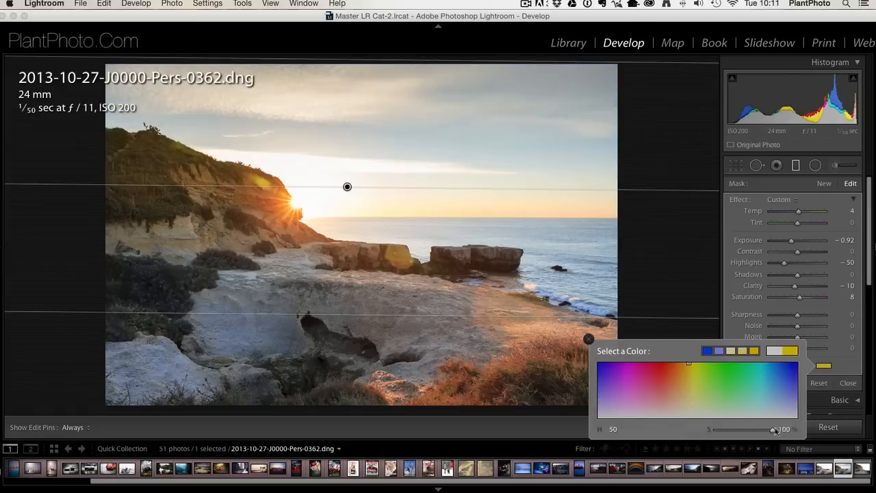
{"action": "left_click_drag", "start_coordinate": [771, 430], "coordinate": [753, 430]}
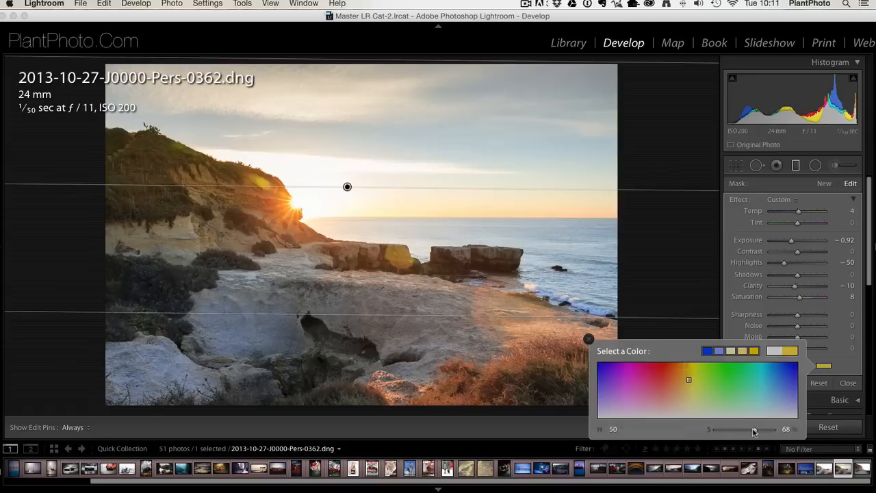
{"action": "left_click_drag", "start_coordinate": [755, 430], "coordinate": [748, 430]}
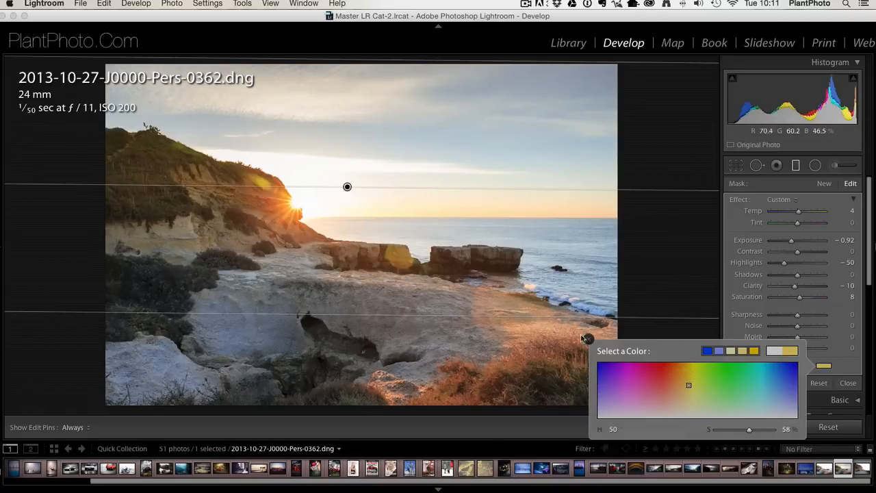
{"action": "left_click_drag", "start_coordinate": [750, 429], "coordinate": [746, 430]}
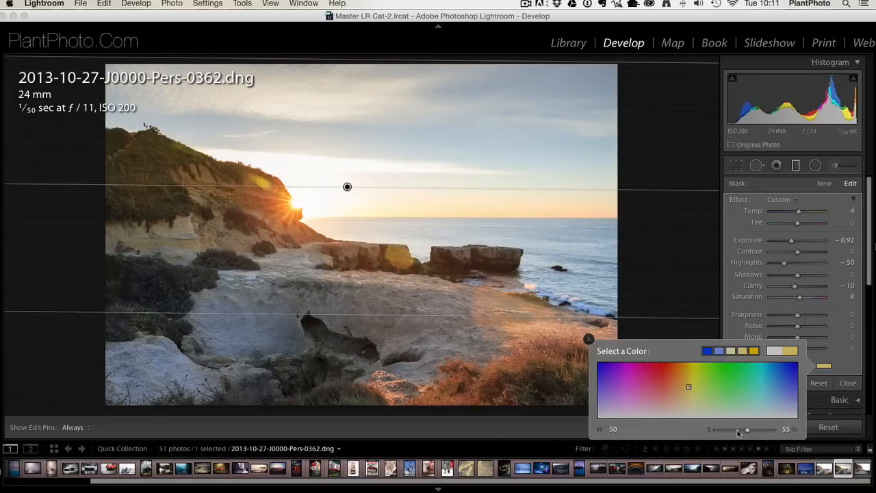
{"action": "left_click_drag", "start_coordinate": [746, 430], "coordinate": [724, 430]}
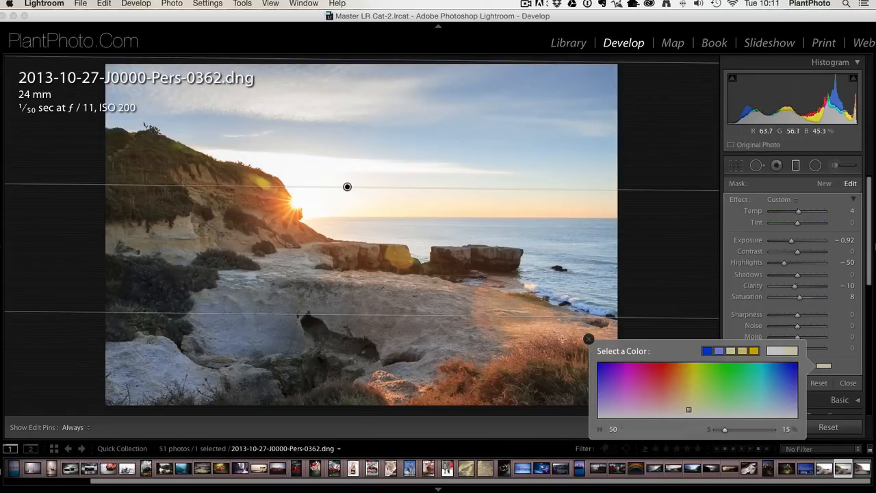
{"action": "left_click", "coordinate": [847, 383]}
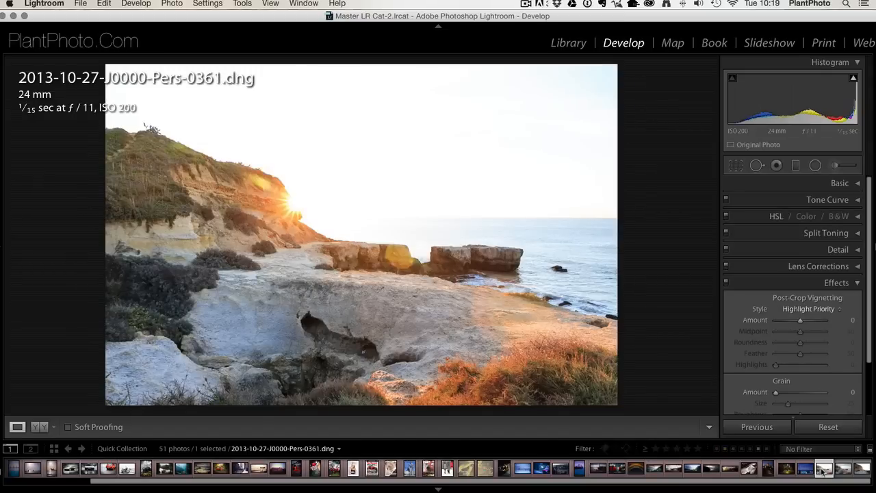
{"action": "mouse_move", "coordinate": [824, 468]}
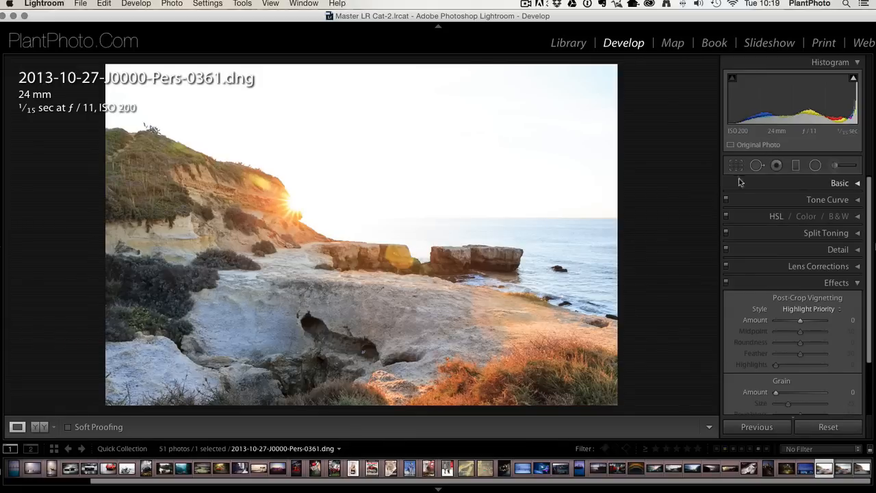
Step: Activate the Graduated Filter tool on the unedited 0361 sunrise photo
{"action": "left_click", "coordinate": [797, 164]}
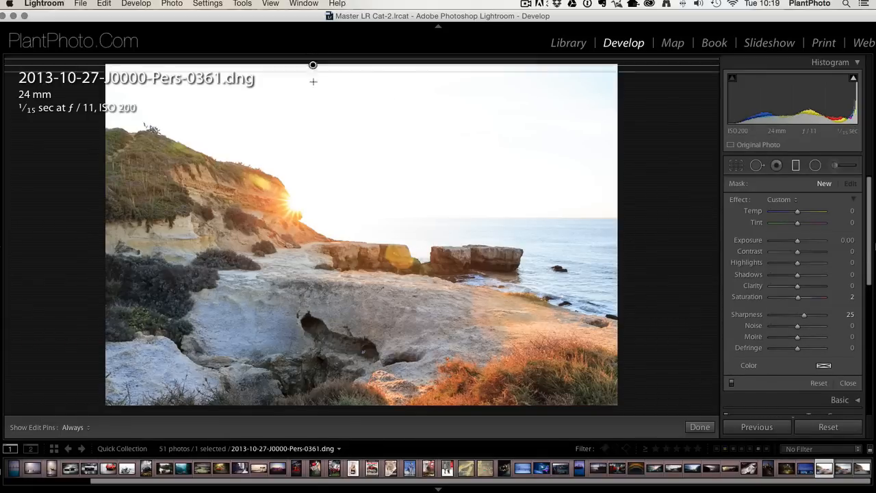
Step: Draw a filter from the top of the sky to the horizon with exposure -3.33
{"action": "left_click_drag", "start_coordinate": [312, 66], "coordinate": [310, 170]}
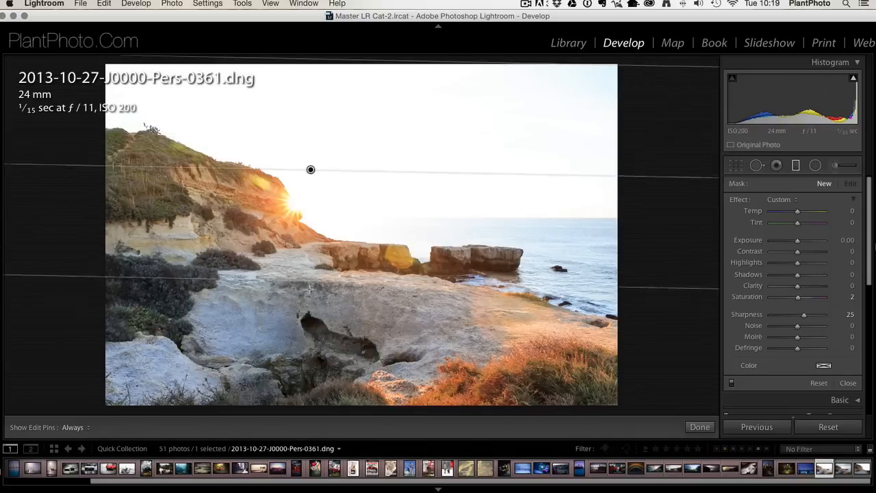
{"action": "left_click_drag", "start_coordinate": [310, 169], "coordinate": [312, 191]}
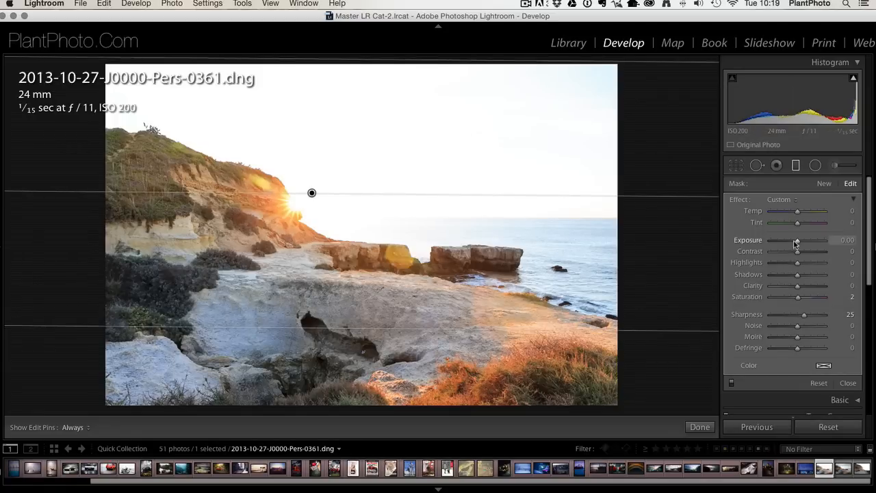
{"action": "left_click_drag", "start_coordinate": [797, 239], "coordinate": [787, 240]}
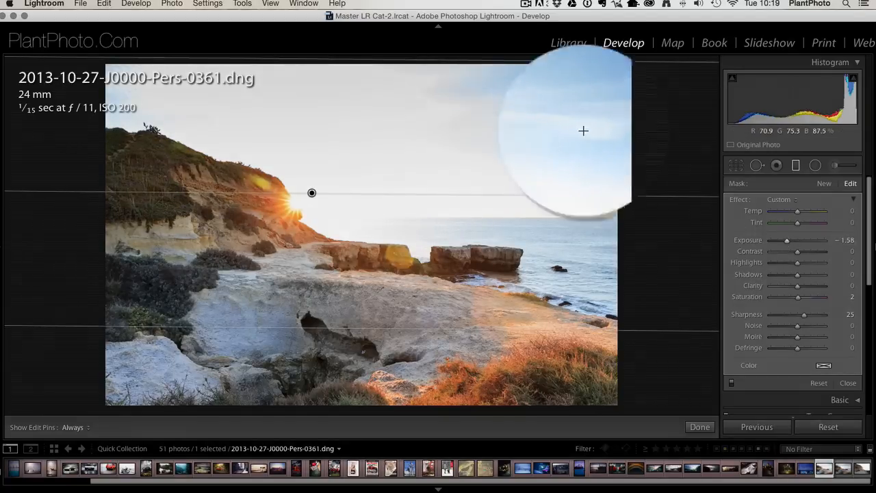
{"action": "left_click_drag", "start_coordinate": [787, 241], "coordinate": [788, 241]}
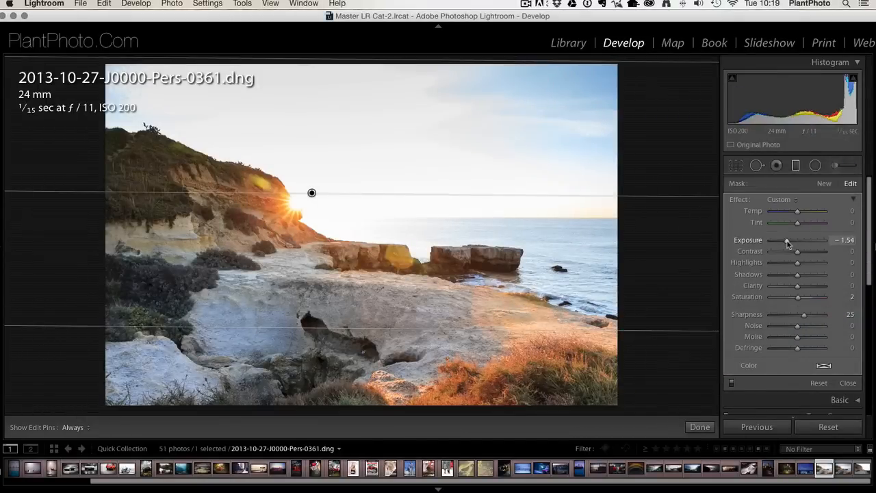
{"action": "left_click_drag", "start_coordinate": [787, 241], "coordinate": [780, 241]}
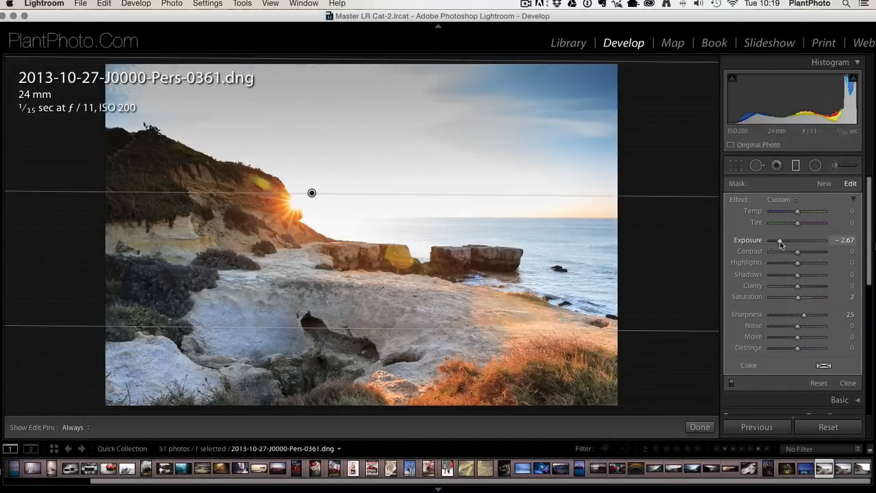
{"action": "left_click_drag", "start_coordinate": [779, 240], "coordinate": [772, 239]}
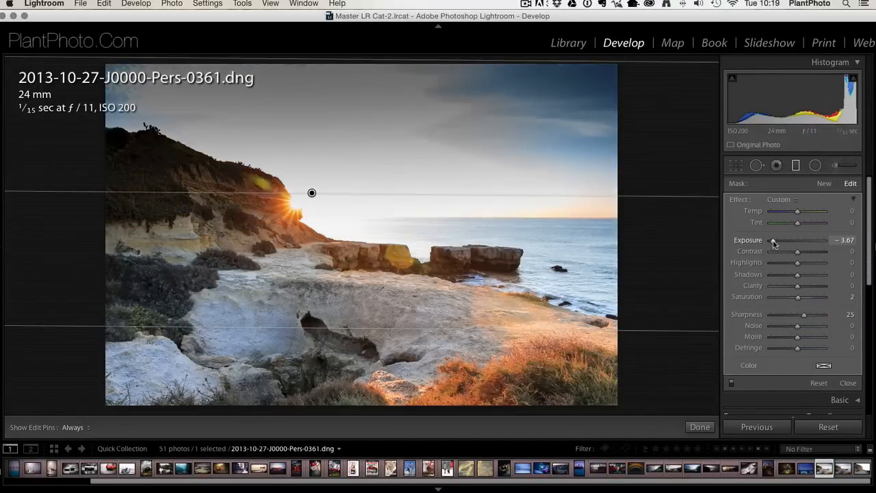
{"action": "left_click_drag", "start_coordinate": [775, 241], "coordinate": [777, 241]}
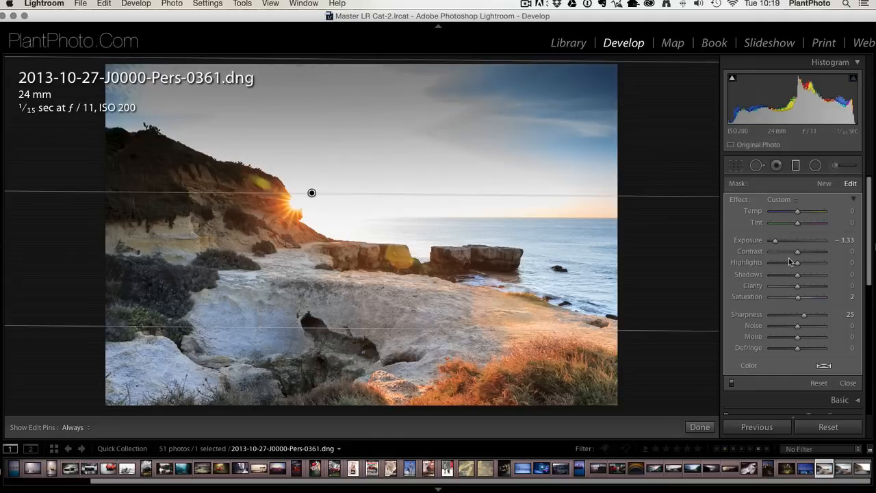
Step: Reduce the sky's highlights, then remove the graduated filter again
{"action": "left_click_drag", "start_coordinate": [797, 263], "coordinate": [775, 263]}
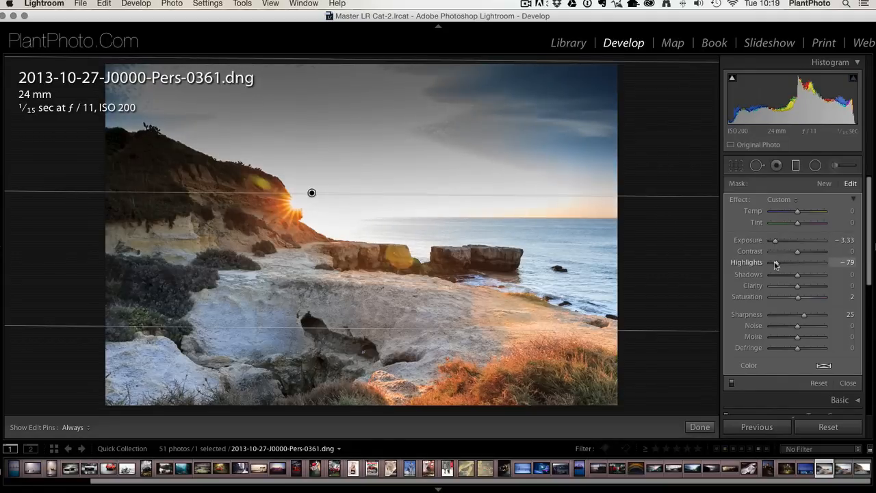
{"action": "left_click_drag", "start_coordinate": [787, 263], "coordinate": [808, 263]}
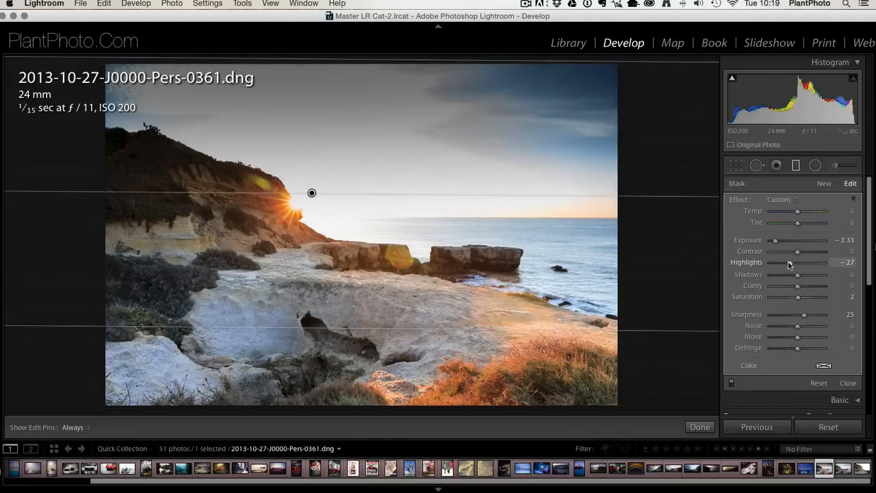
{"action": "left_click_drag", "start_coordinate": [793, 263], "coordinate": [789, 262]}
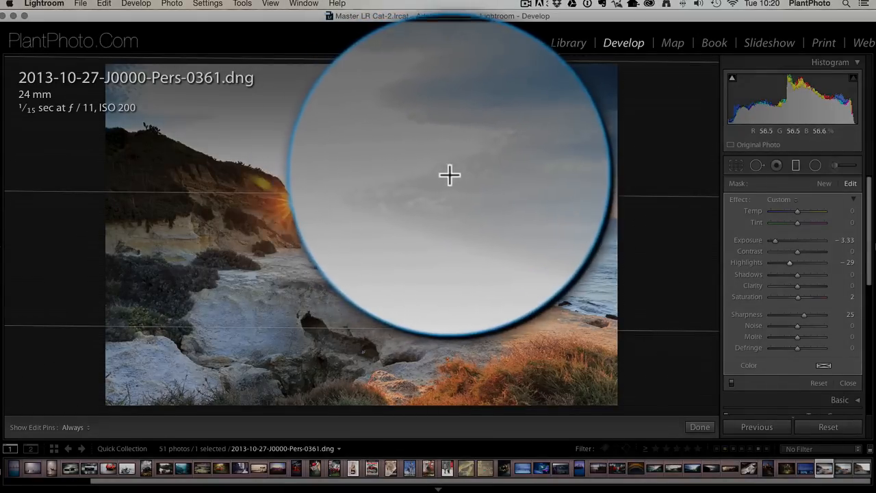
{"action": "left_click_drag", "start_coordinate": [450, 175], "coordinate": [457, 175]}
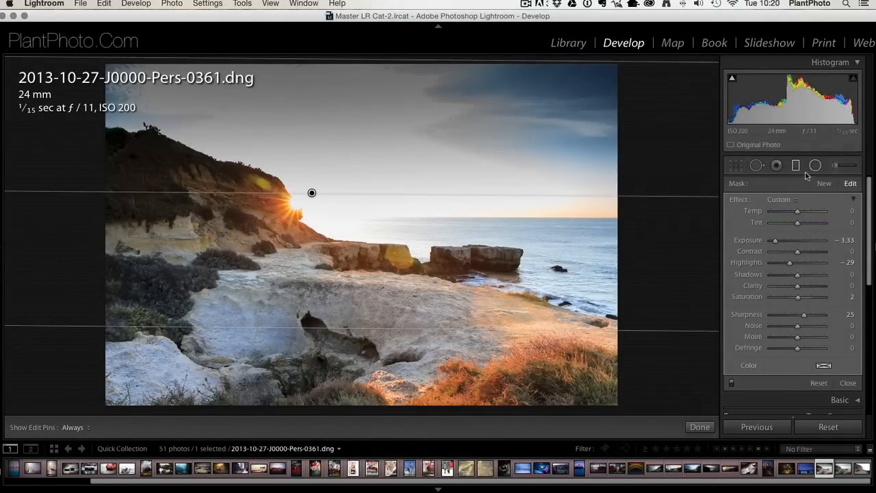
{"action": "left_click", "coordinate": [824, 183]}
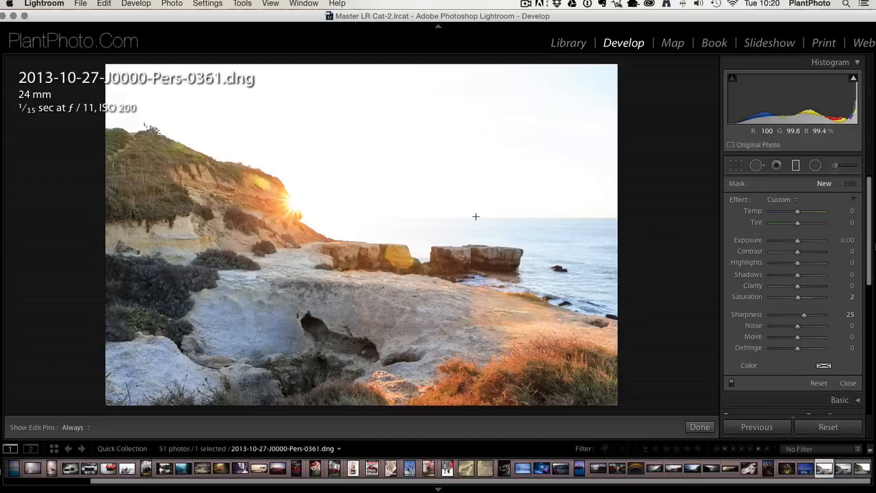
{"action": "mouse_move", "coordinate": [810, 192]}
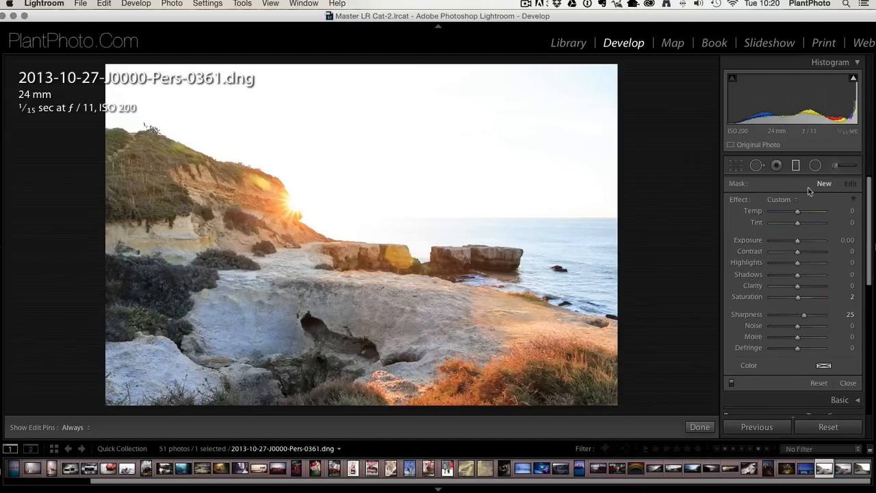
Step: Discard the existing graduated filter so the sunrise sky returns to its original brightness, with the tool reopened
{"action": "left_click", "coordinate": [776, 164]}
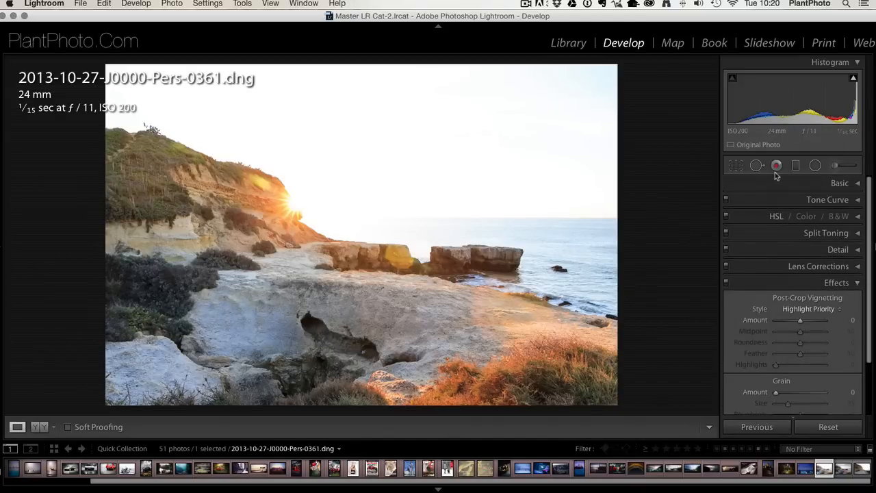
{"action": "left_click", "coordinate": [776, 165]}
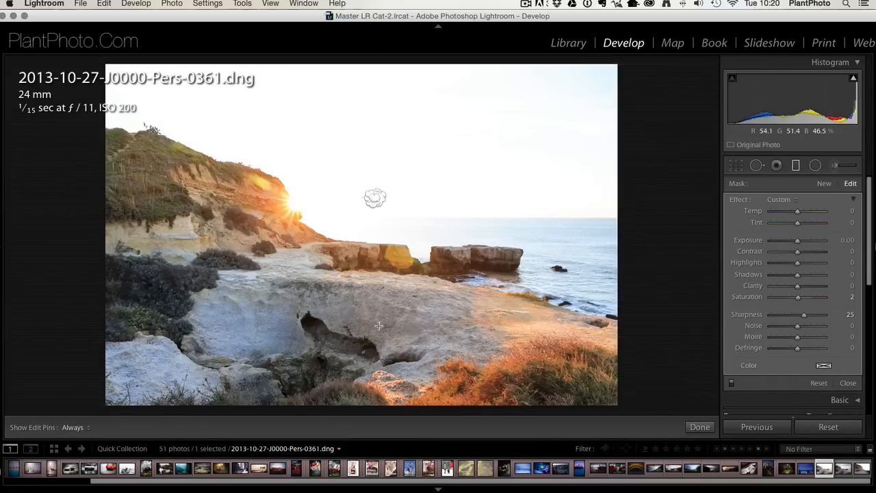
{"action": "left_click", "coordinate": [824, 183]}
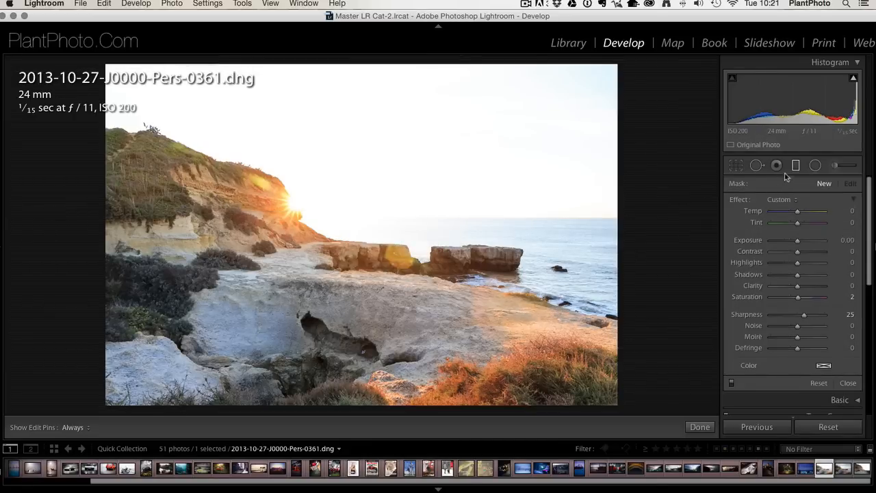
{"action": "mouse_move", "coordinate": [602, 229]}
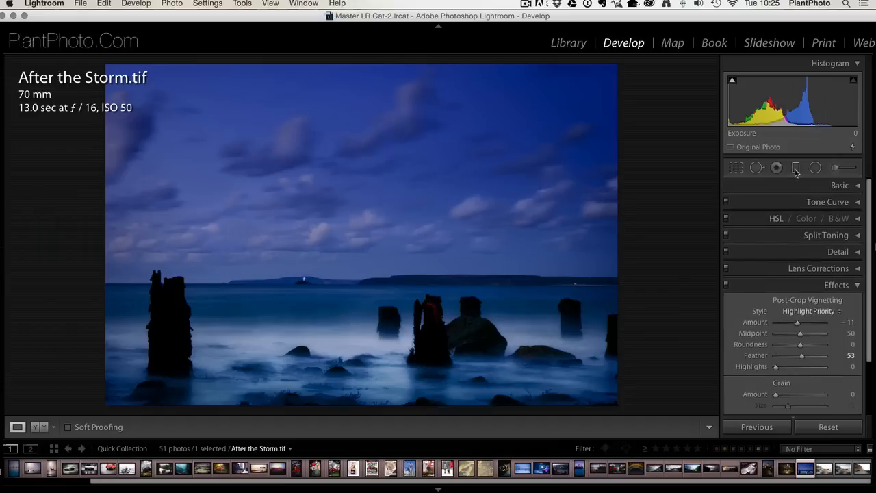
Step: Add a graduated filter over the sea with exposure 0.33, brightness 21 and saturation 29
{"action": "left_click", "coordinate": [795, 167]}
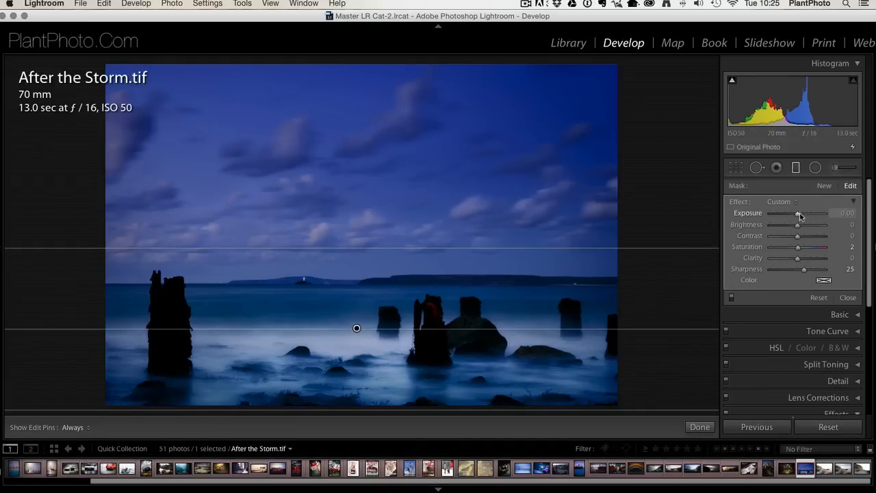
{"action": "left_click_drag", "start_coordinate": [796, 213], "coordinate": [805, 214]}
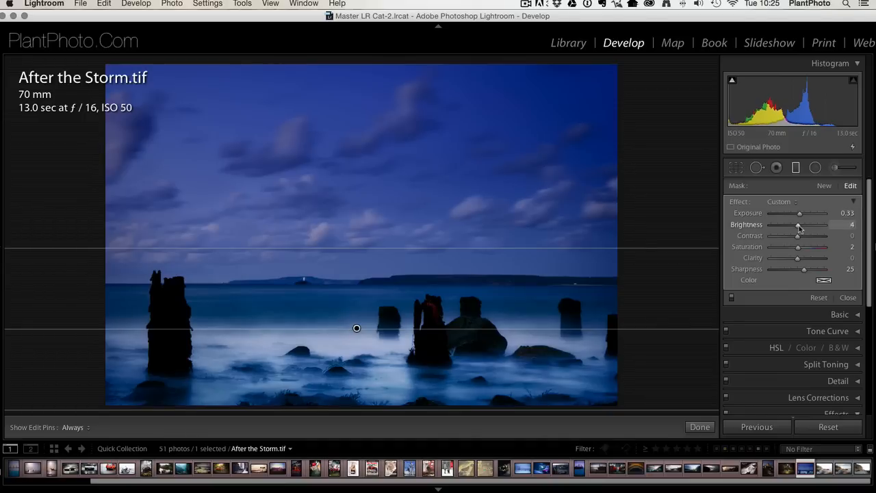
{"action": "left_click_drag", "start_coordinate": [799, 225], "coordinate": [810, 225]}
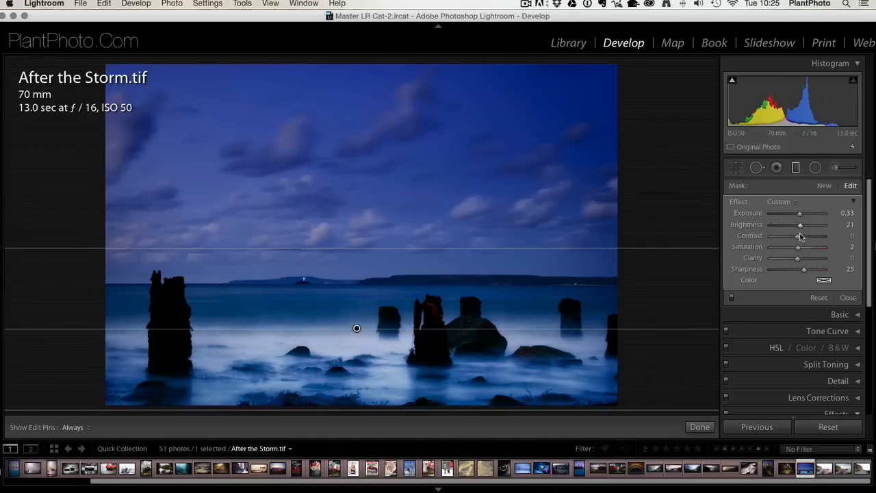
{"action": "left_click_drag", "start_coordinate": [797, 247], "coordinate": [826, 246]}
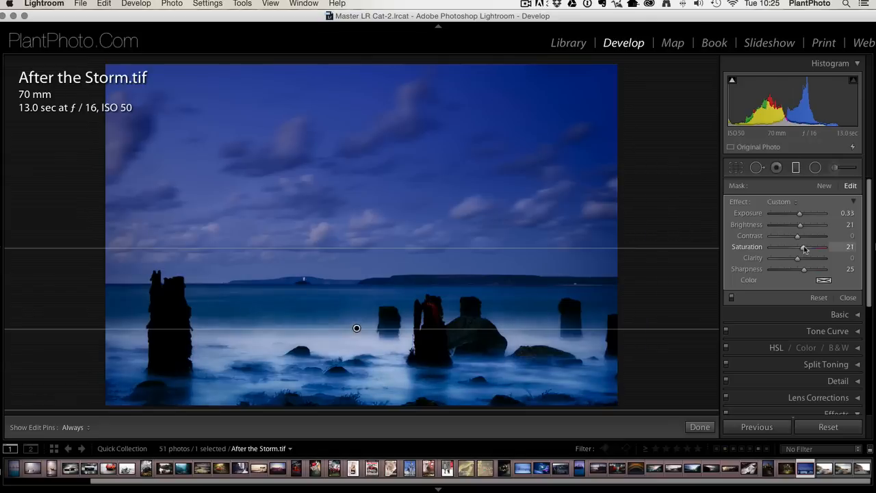
{"action": "left_click_drag", "start_coordinate": [797, 247], "coordinate": [805, 247]}
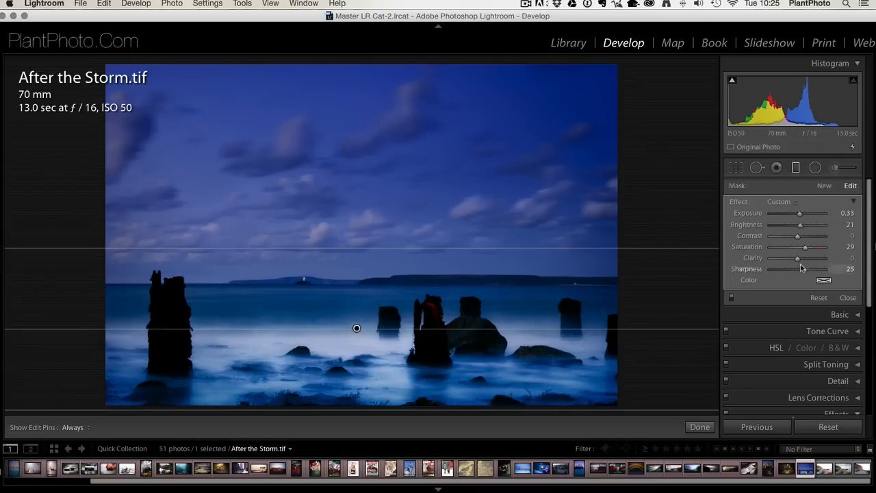
{"action": "left_click", "coordinate": [796, 167]}
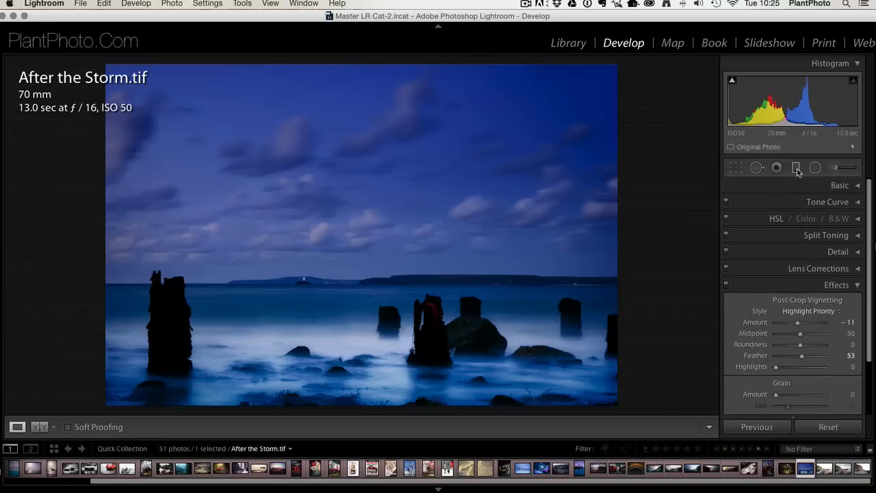
{"action": "mouse_move", "coordinate": [720, 225]}
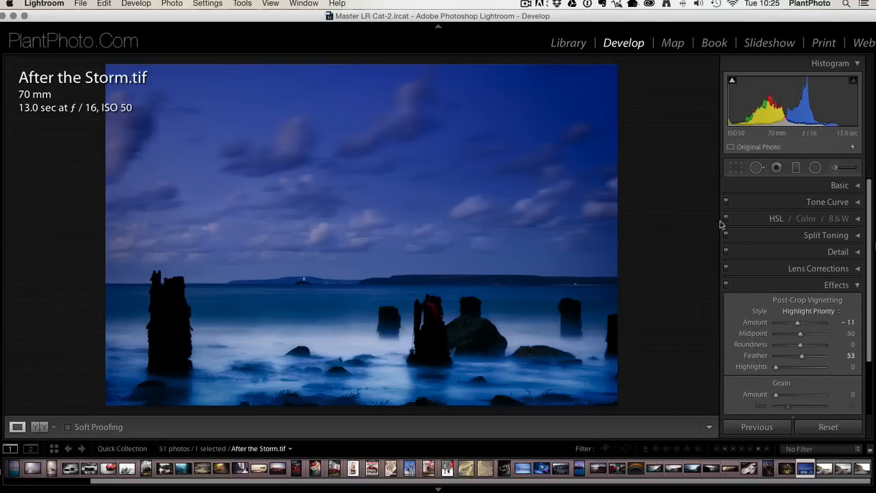
Step: Draw a second graduated filter from the top of the night sky down to the horizon
{"action": "left_click", "coordinate": [795, 167]}
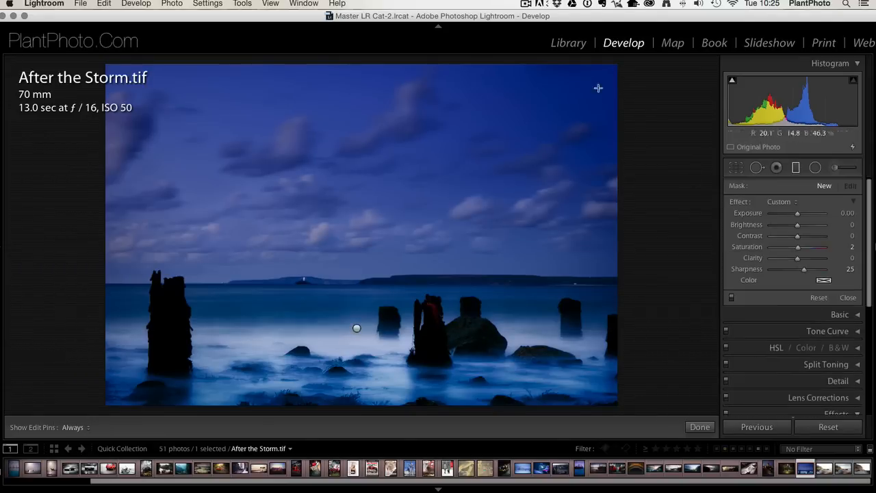
{"action": "left_click_drag", "start_coordinate": [598, 87], "coordinate": [485, 252]}
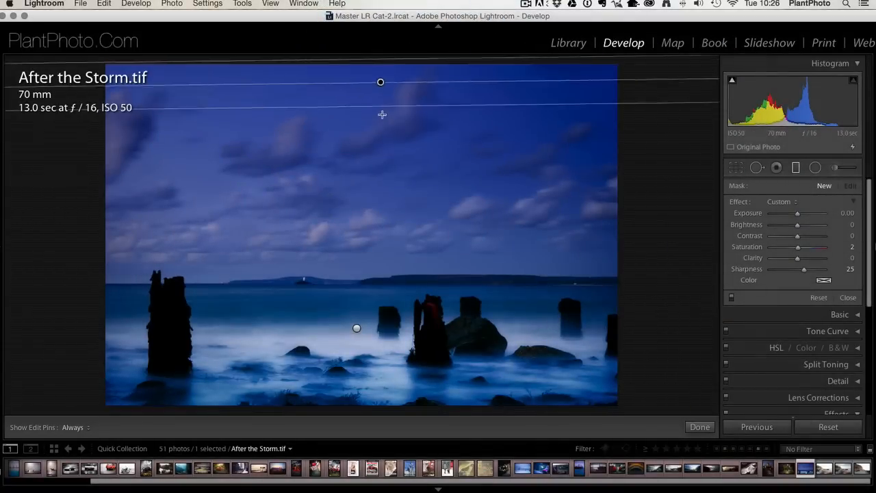
{"action": "left_click_drag", "start_coordinate": [381, 82], "coordinate": [382, 161]}
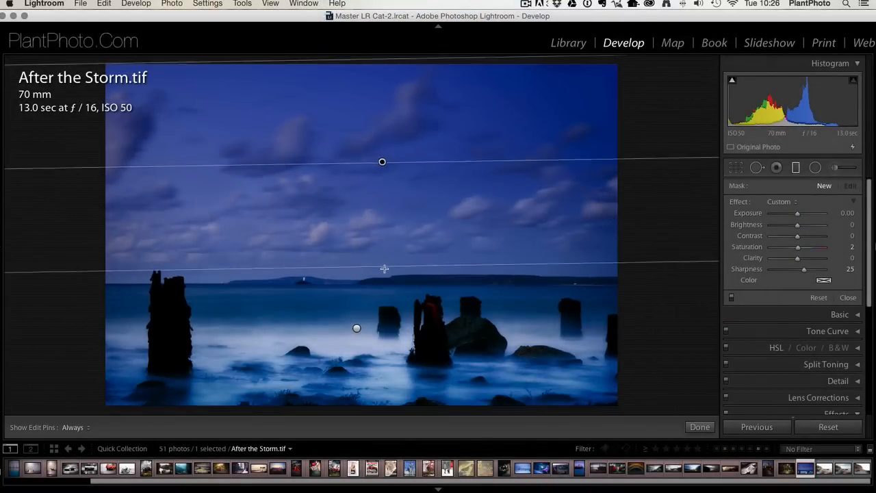
{"action": "left_click_drag", "start_coordinate": [382, 162], "coordinate": [379, 178]}
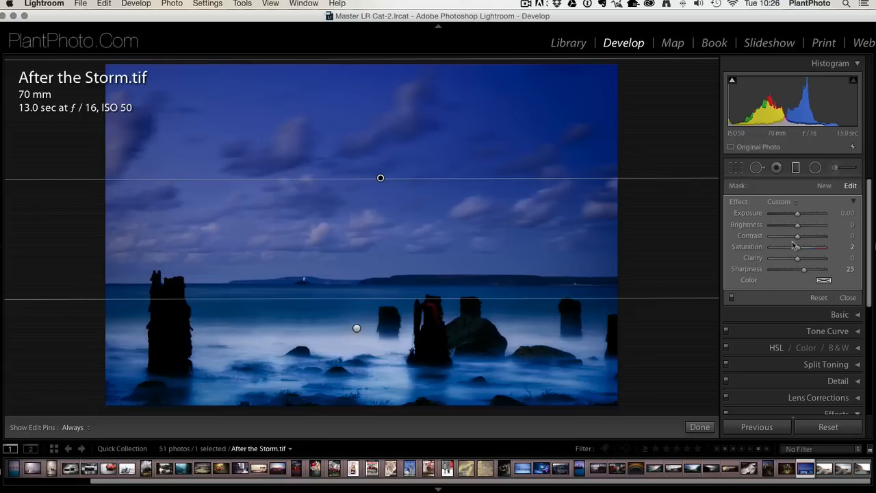
Step: Set the sky filter's contrast to 60 and lower its saturation
{"action": "left_click_drag", "start_coordinate": [796, 235], "coordinate": [810, 235]}
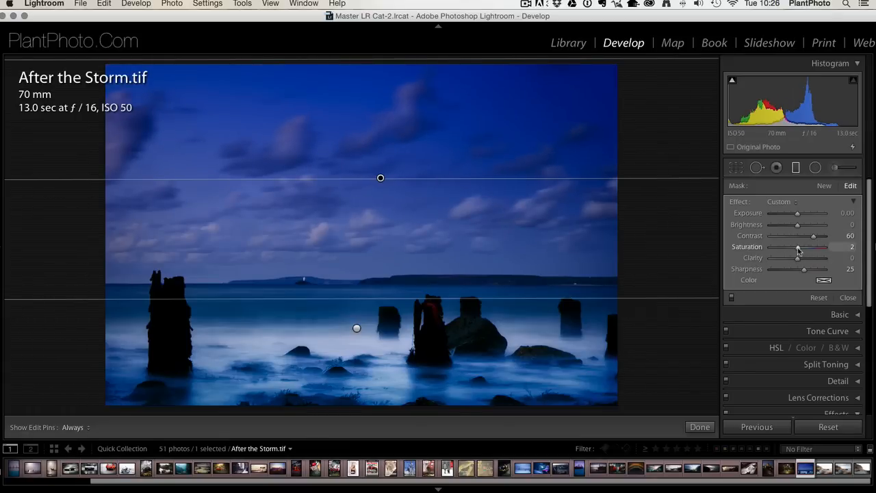
{"action": "left_click_drag", "start_coordinate": [799, 247], "coordinate": [791, 246]}
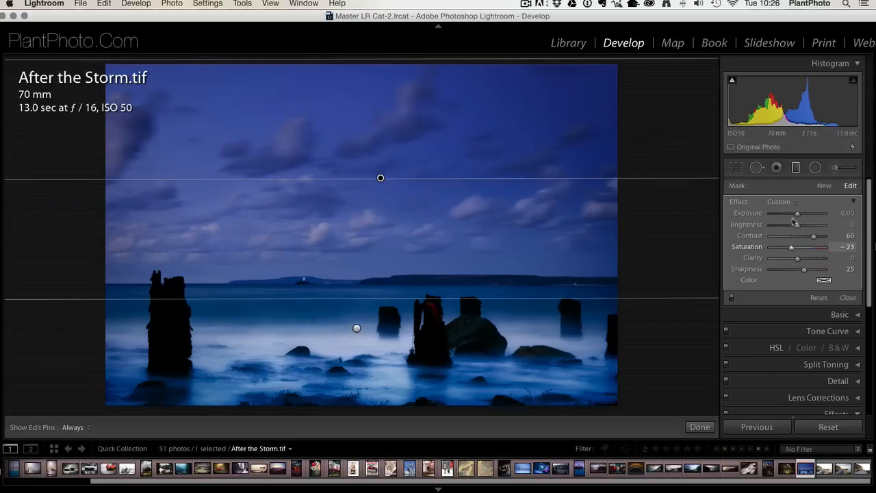